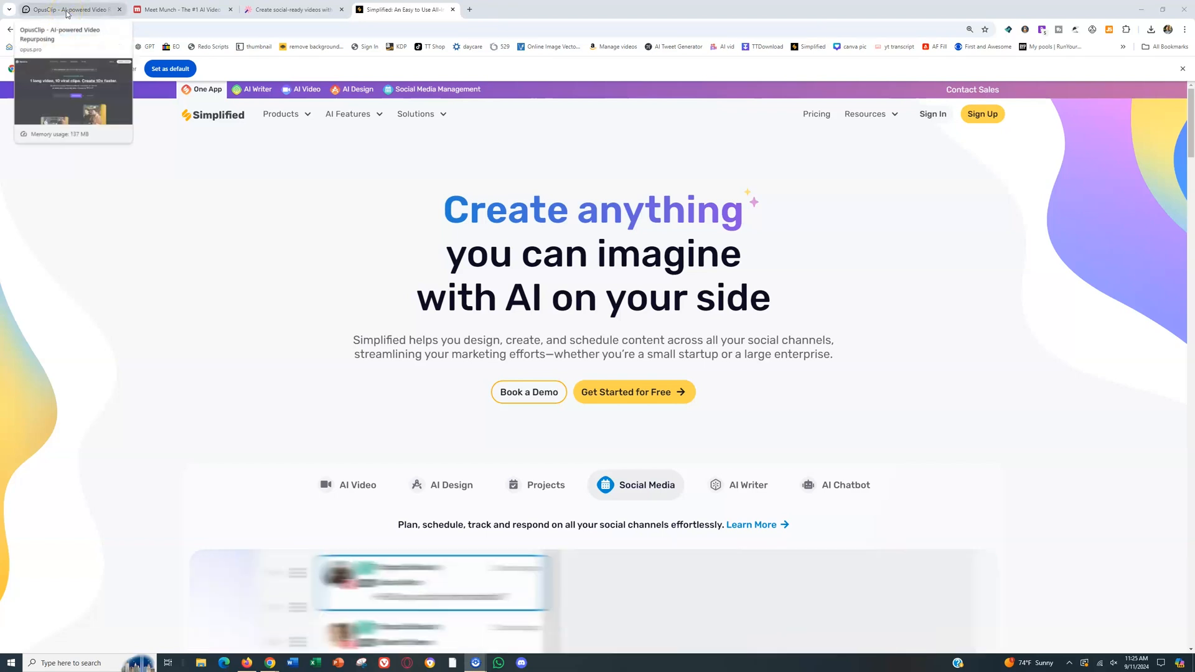
- Compare the OpusClip, Munch and Vizard competitor sites, then close their tabs leaving only Simplified
left_click(69, 9)
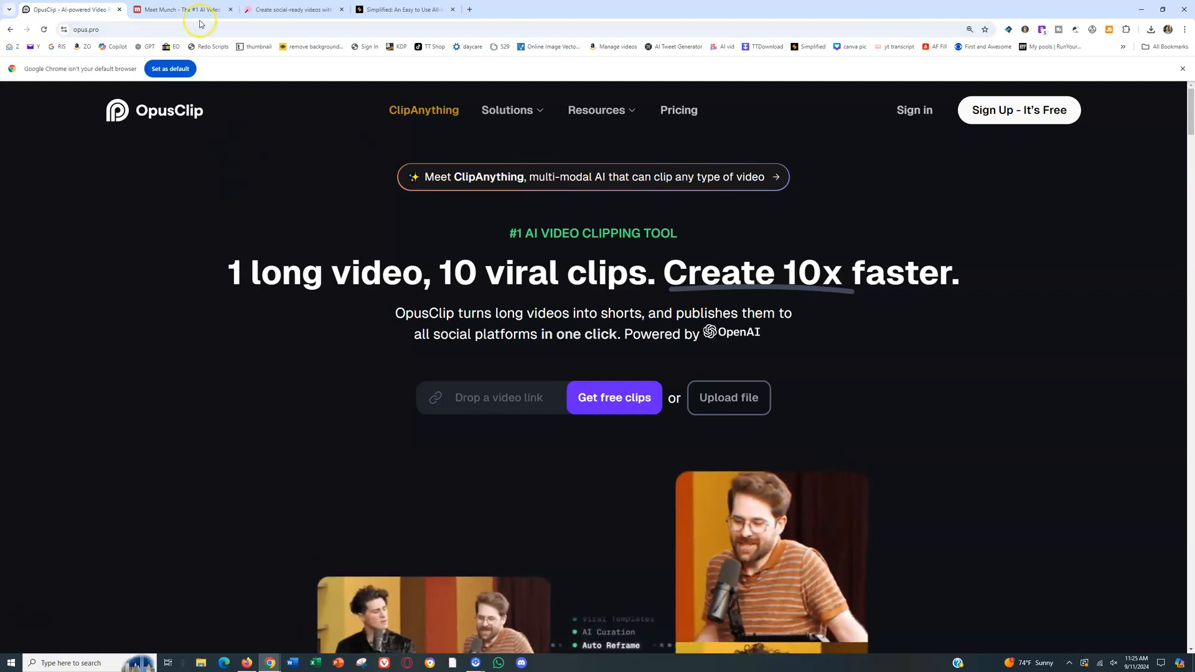
left_click(183, 9)
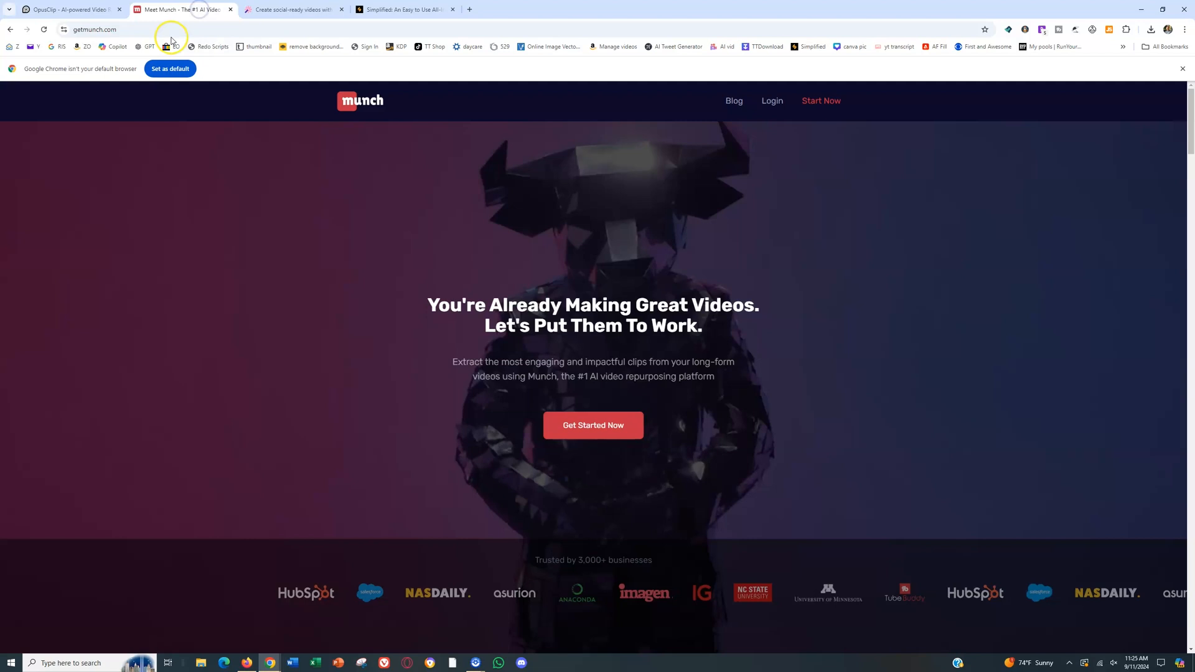
left_click(294, 9)
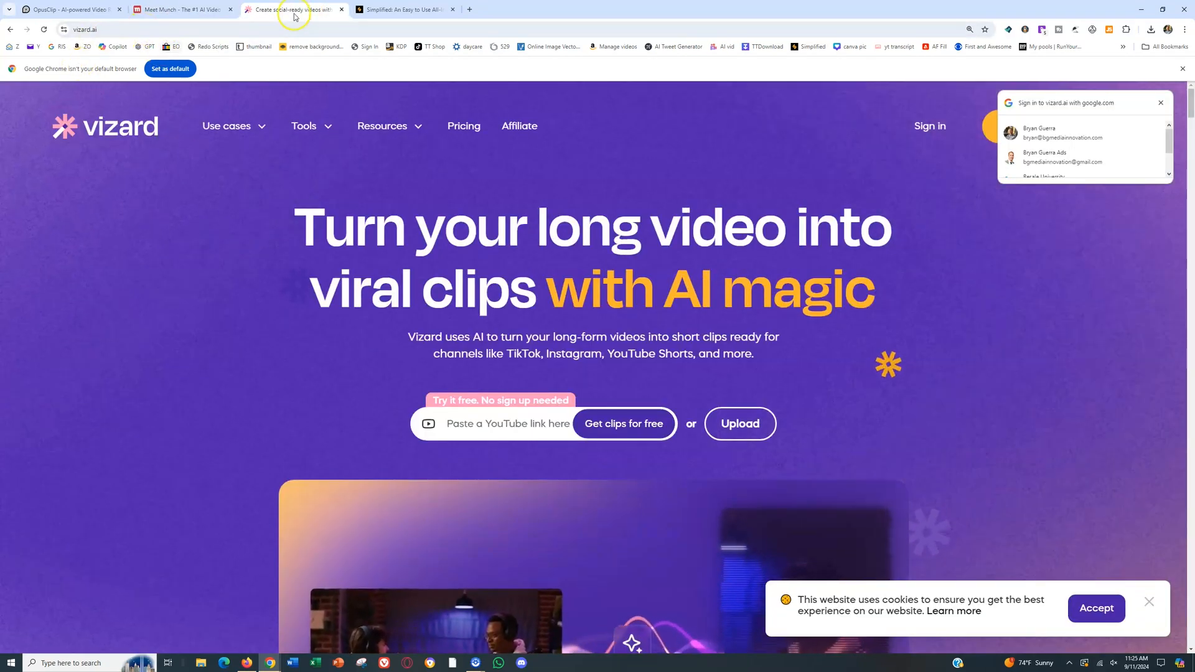
left_click(403, 9)
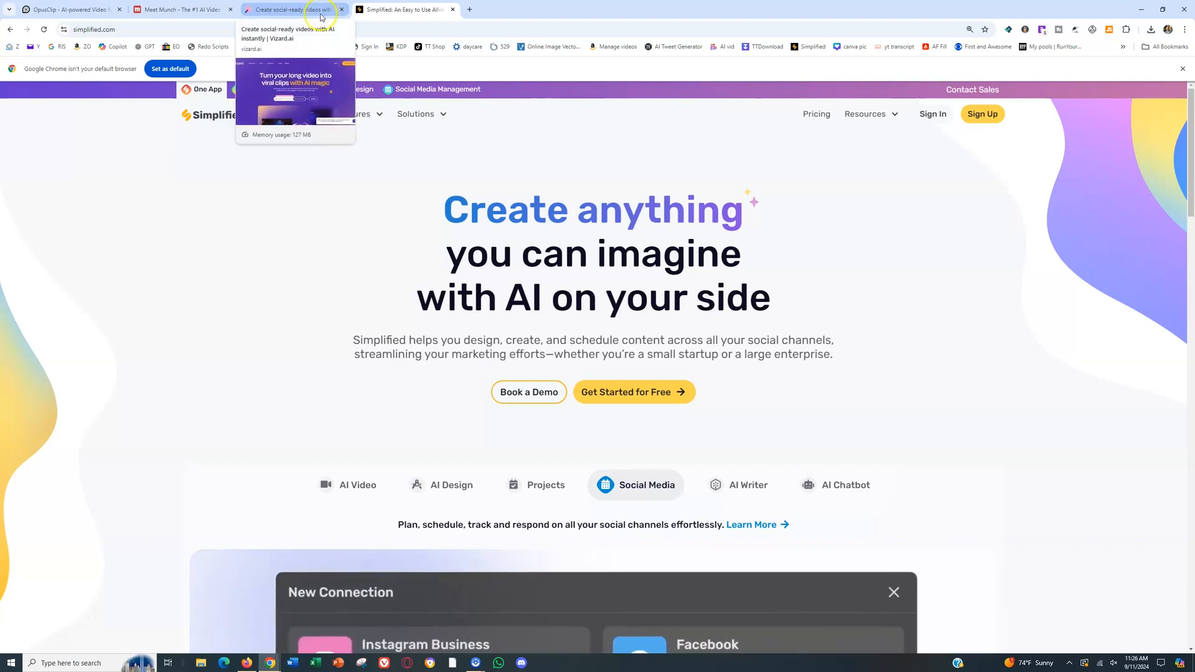
left_click(69, 8)
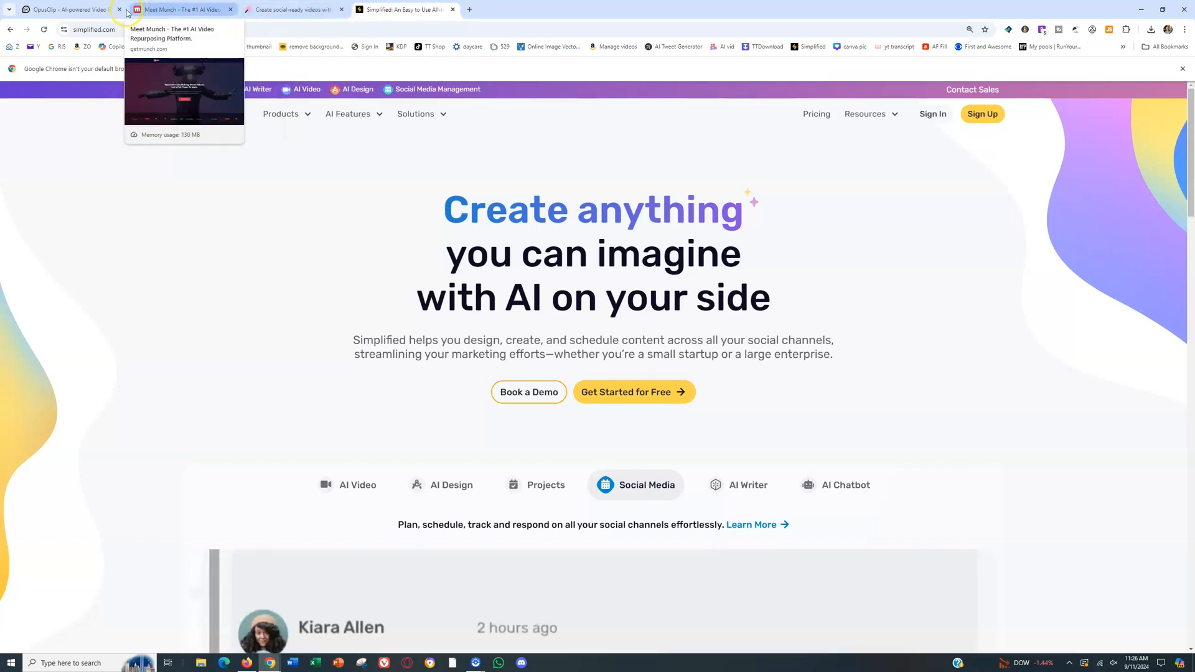
left_click(119, 8)
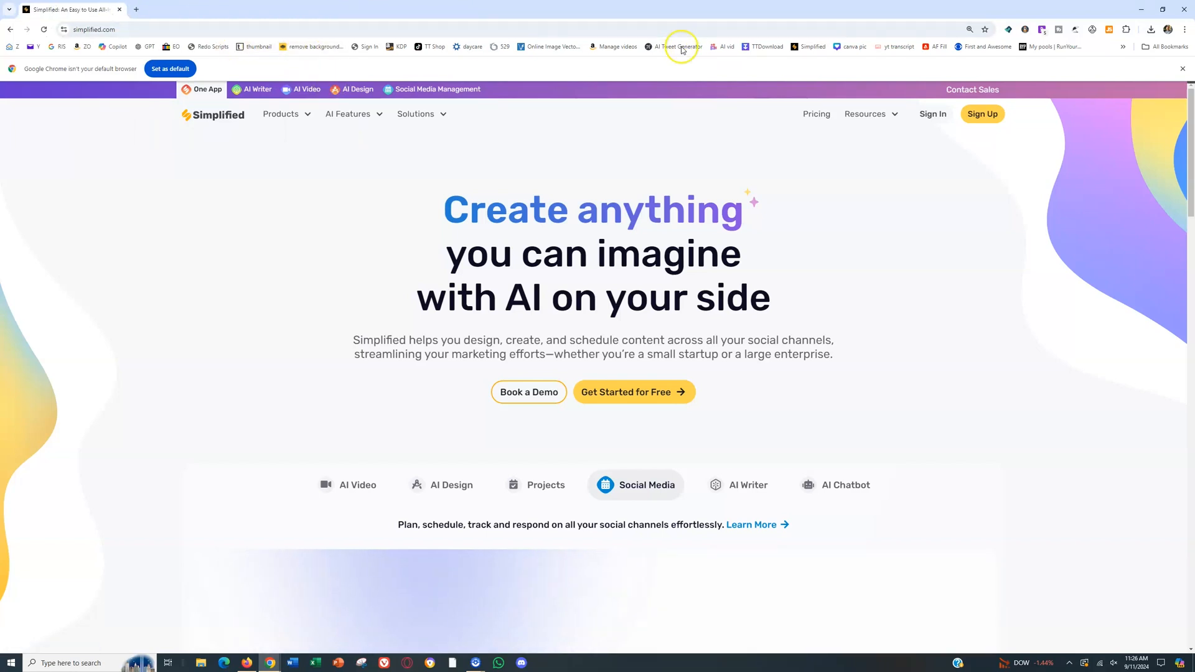
mouse_move(679, 46)
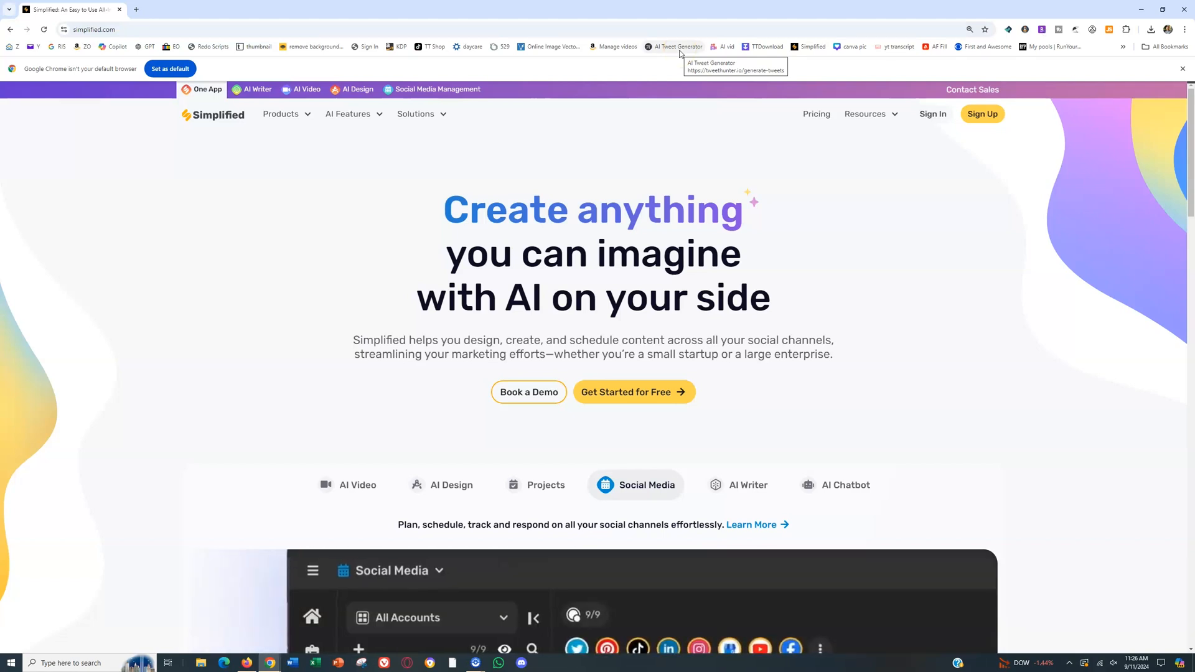
mouse_move(680, 79)
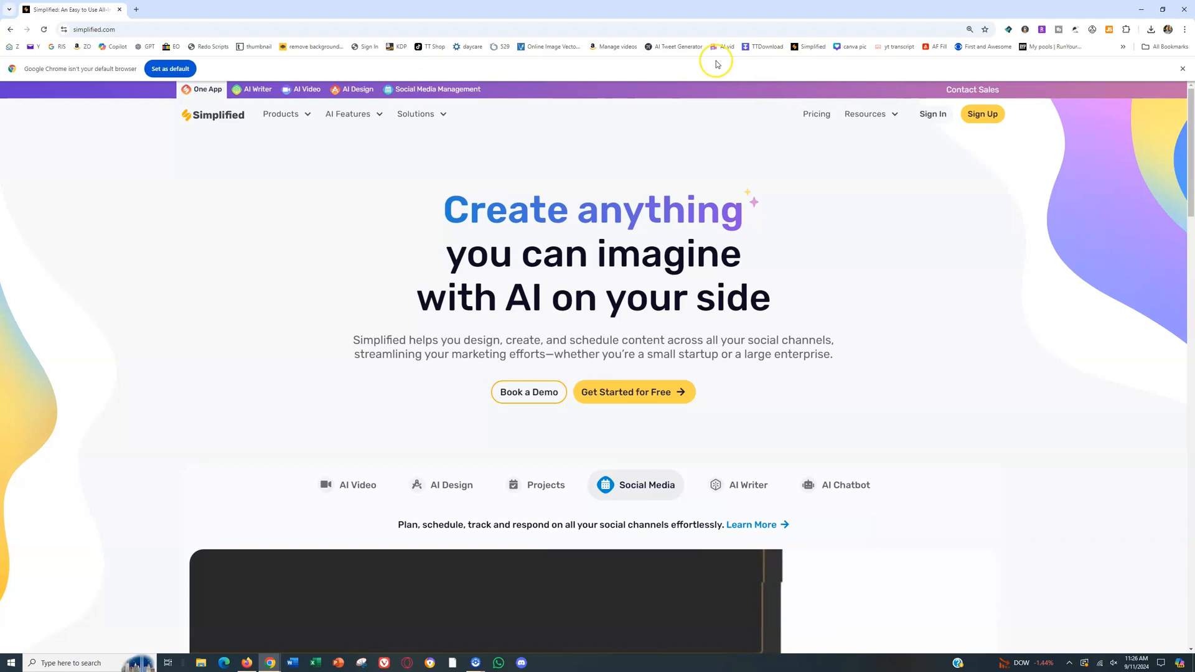
- Go to the Simplified AI Video dashboard via the 'AI vid' bookmark
left_click(308, 90)
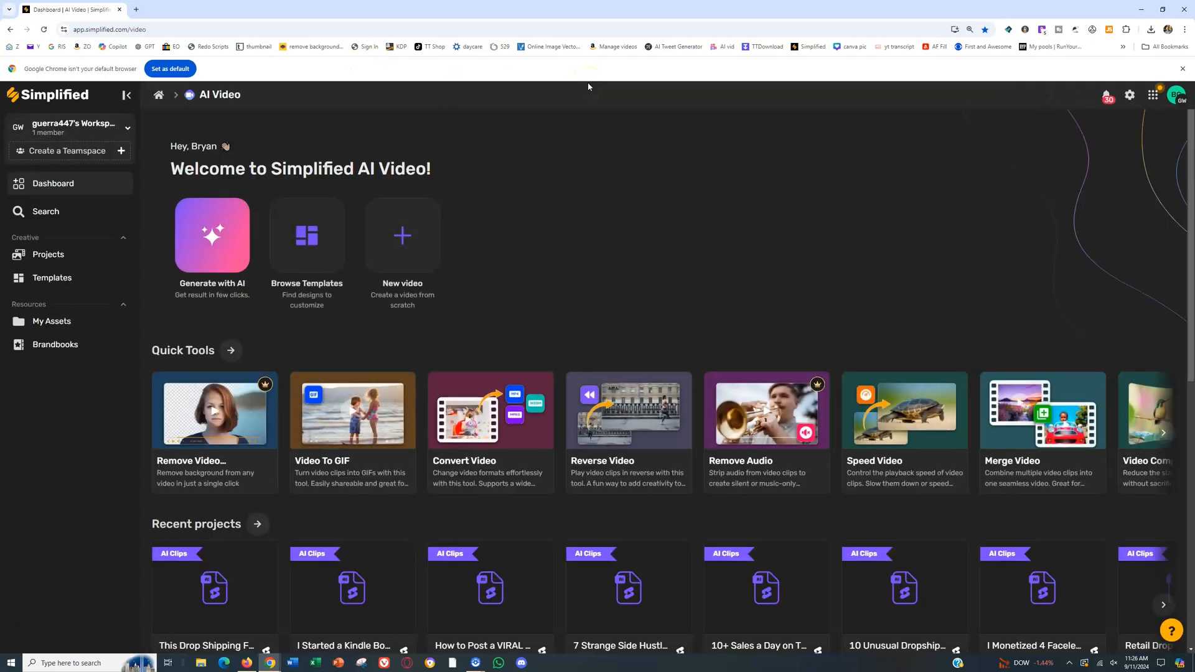
mouse_move(602, 225)
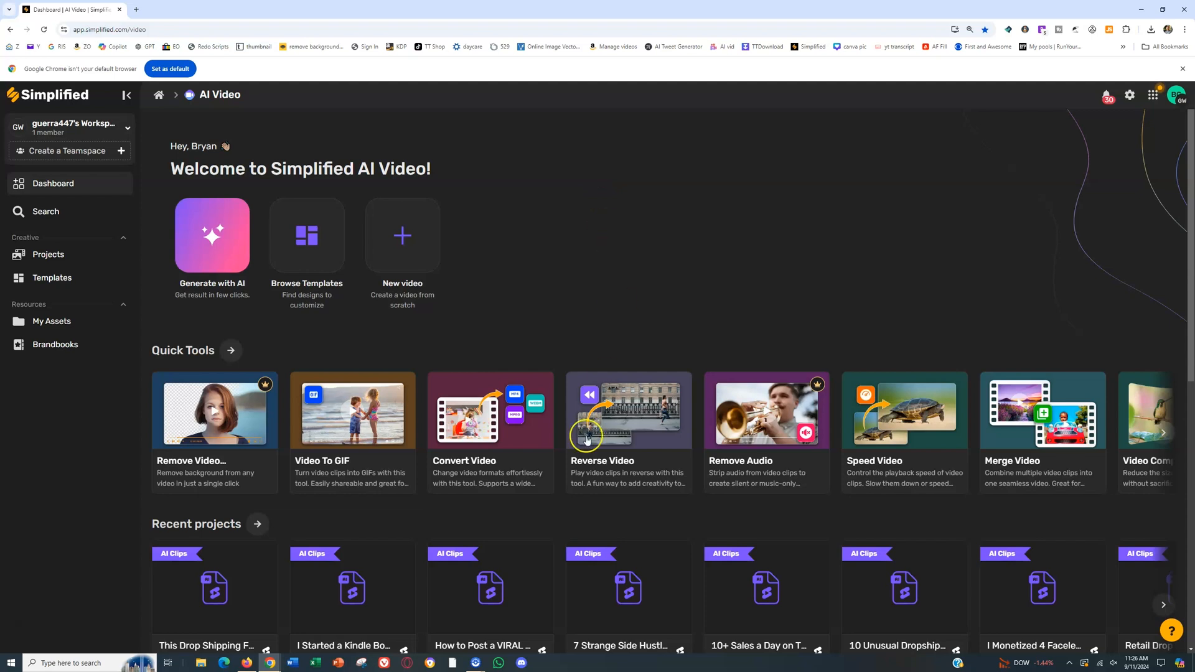
mouse_move(636, 233)
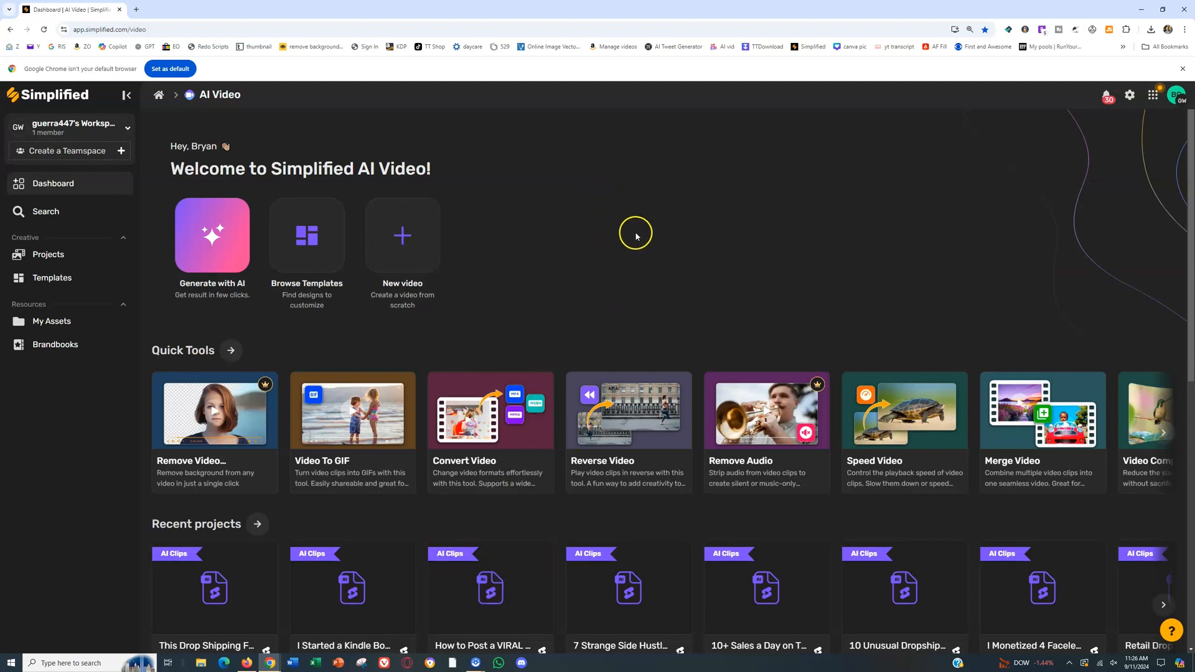
mouse_move(633, 227)
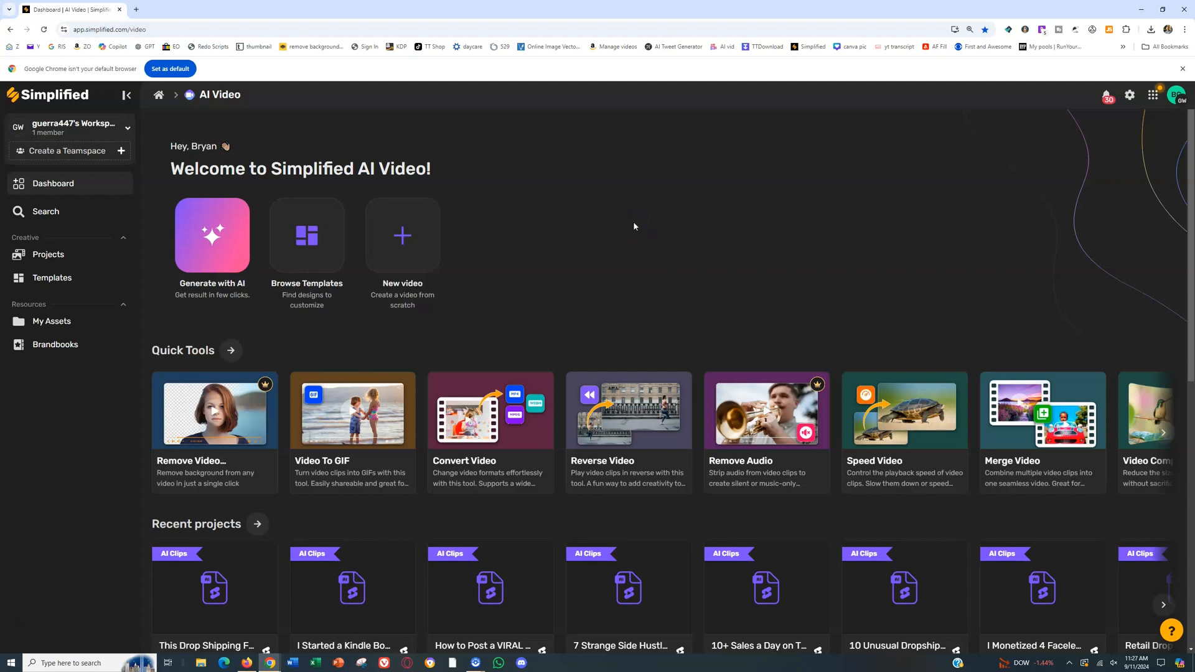
- Look over the dashboard and start a new creation from the 'Generate with AI' card
scroll("down", 3)
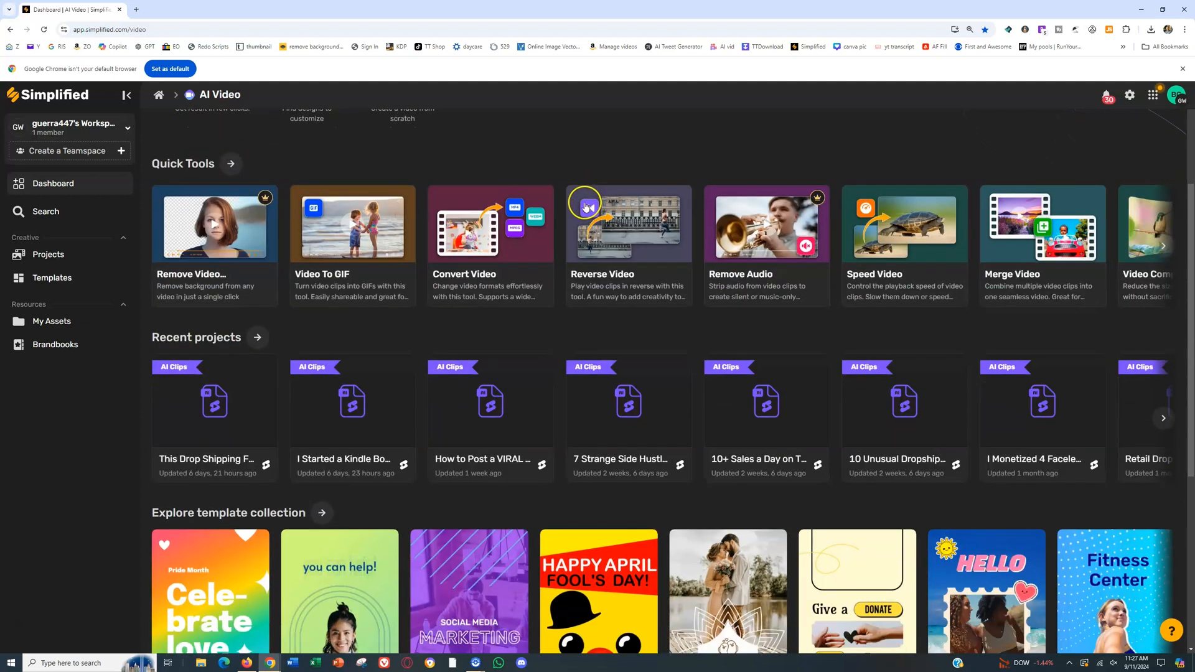
scroll("down", 3)
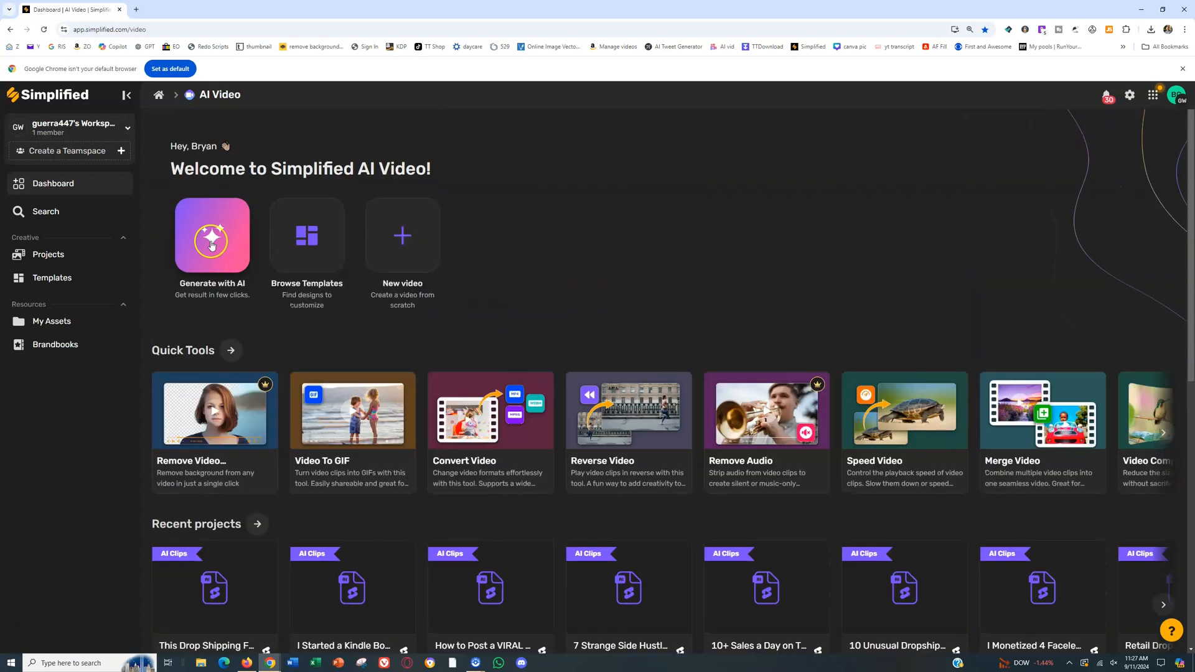
left_click(211, 237)
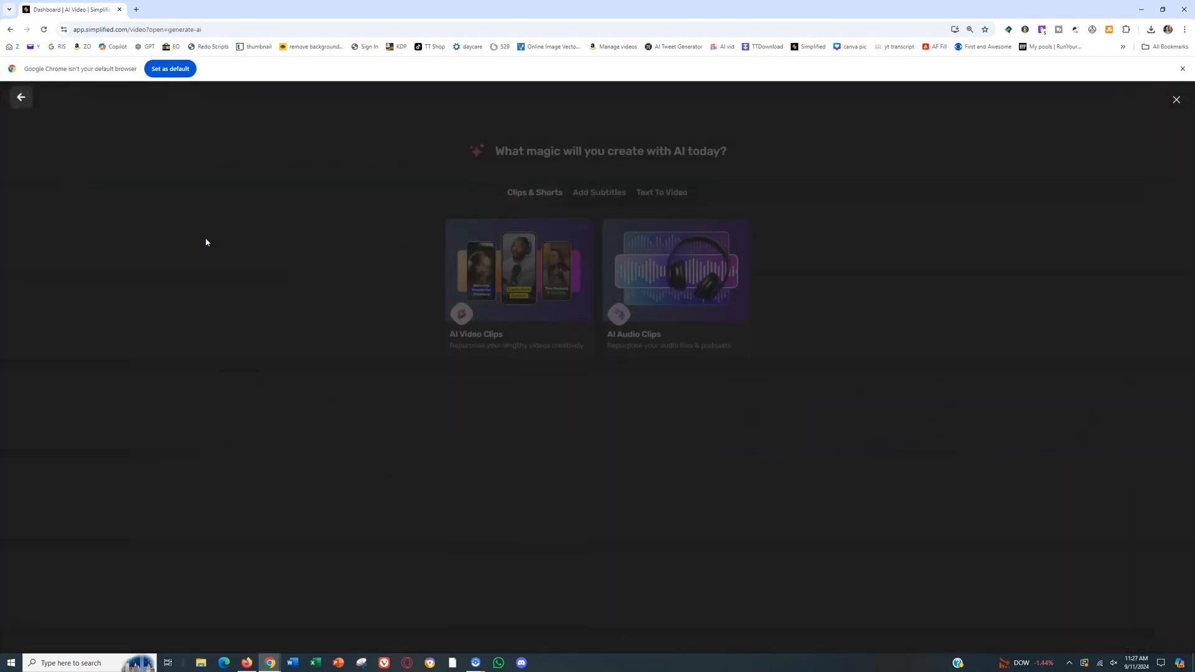
- Choose AI Video Clips under Clips & Shorts and bring up the video upload picker
left_click(518, 286)
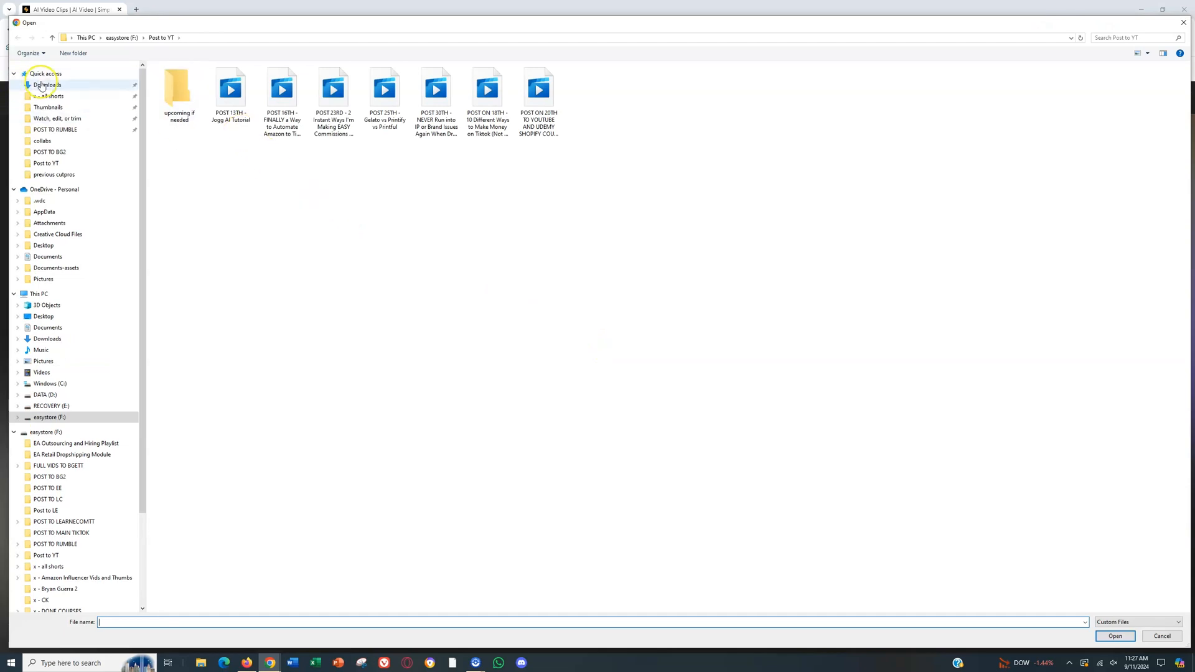
- Upload 'How to Make Your First $1,000 Drop Shipping FAST' from Downloads for clipping
left_click(48, 85)
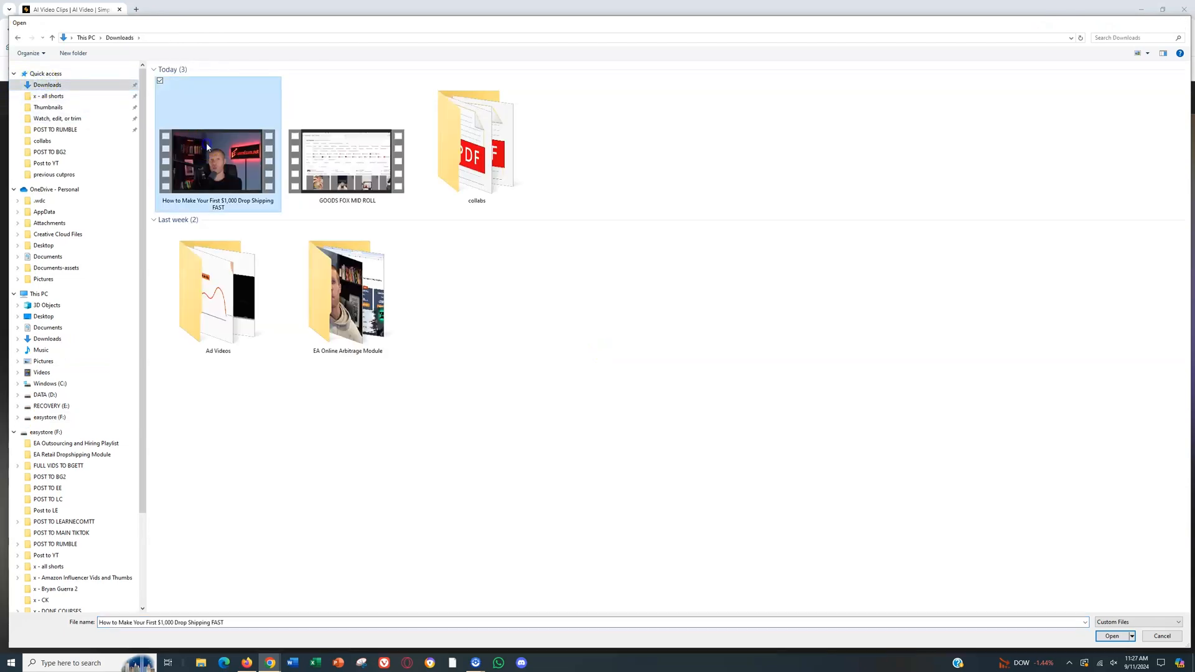
left_click(1111, 636)
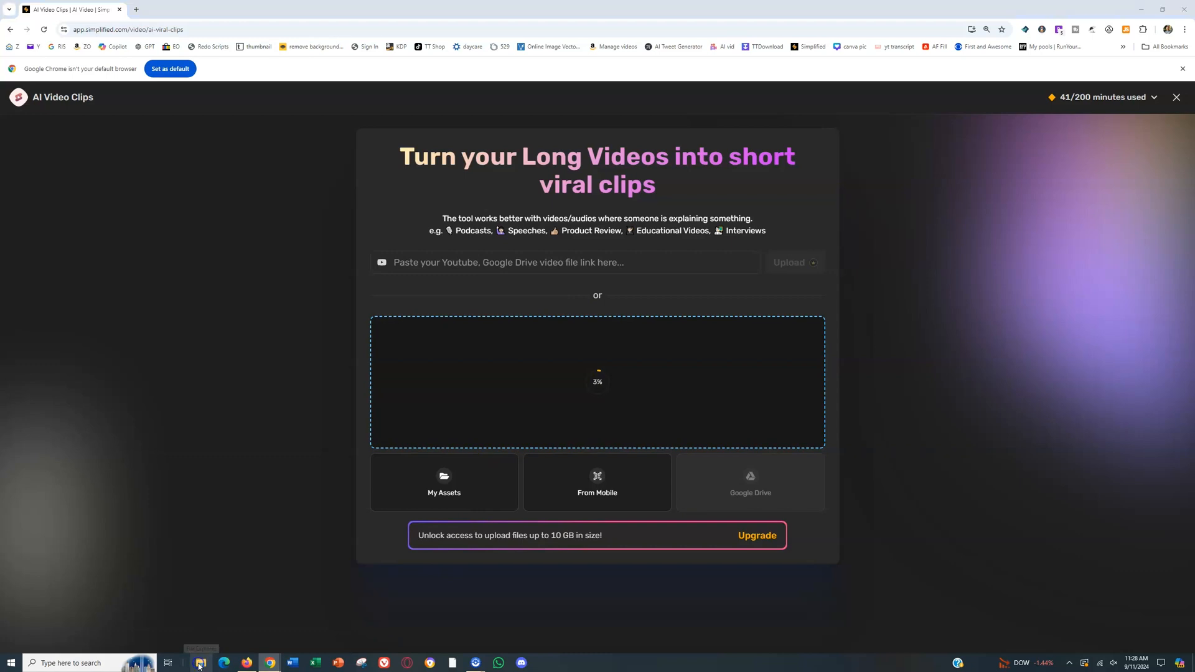
- Briefly play the earlier 'NEEDS EDIT - NOT SURE ABOUT THIS ONE' clip in the media player and stop it
left_click(200, 663)
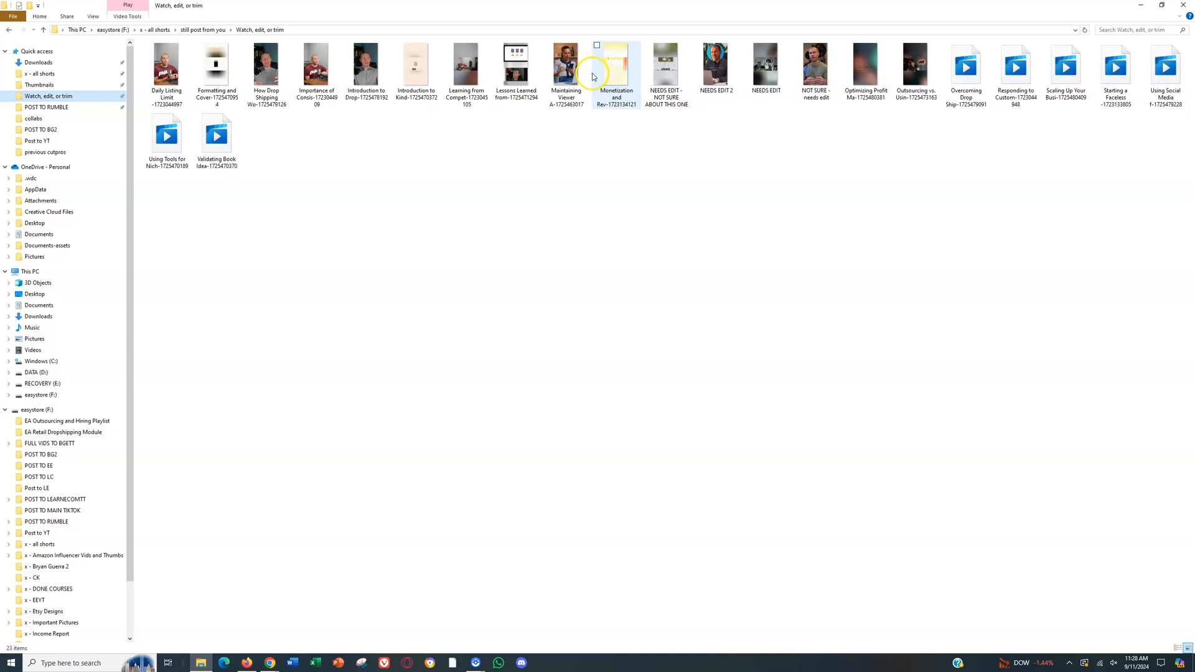
left_click(665, 68)
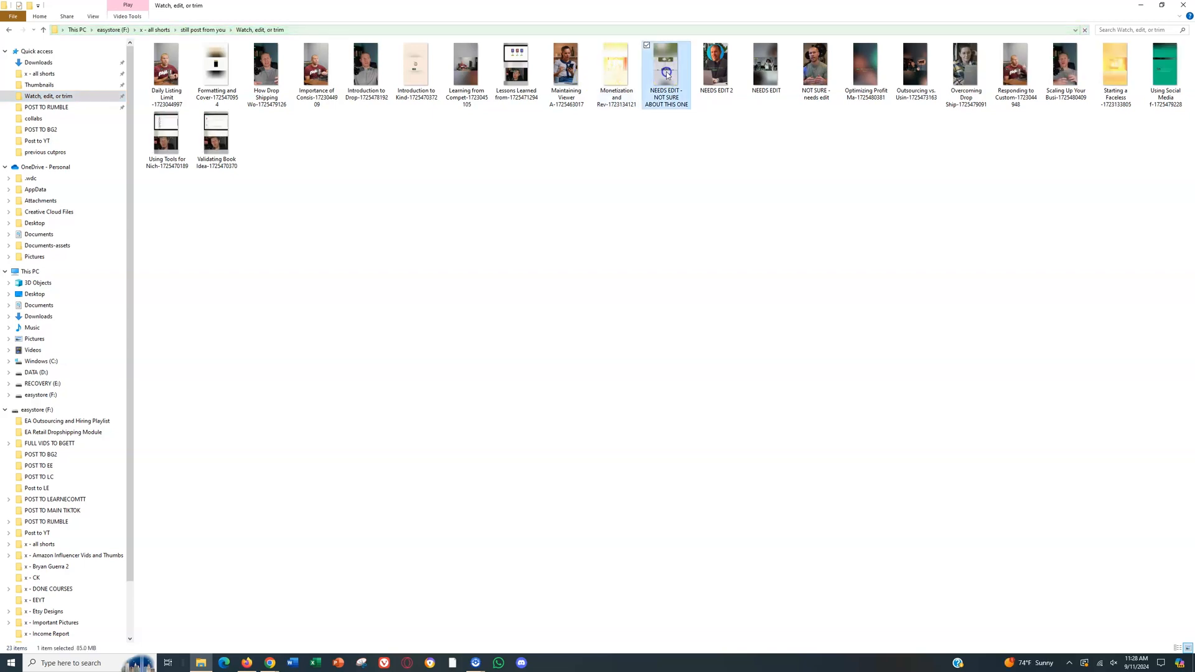
double_click(665, 64)
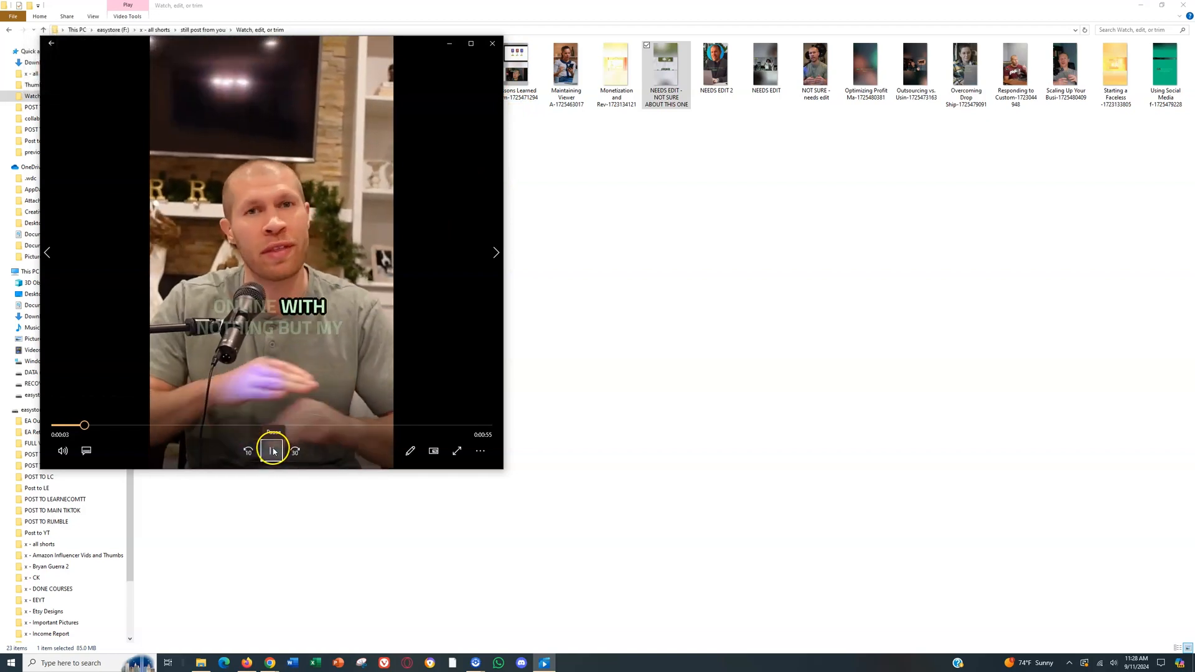
left_click(272, 451)
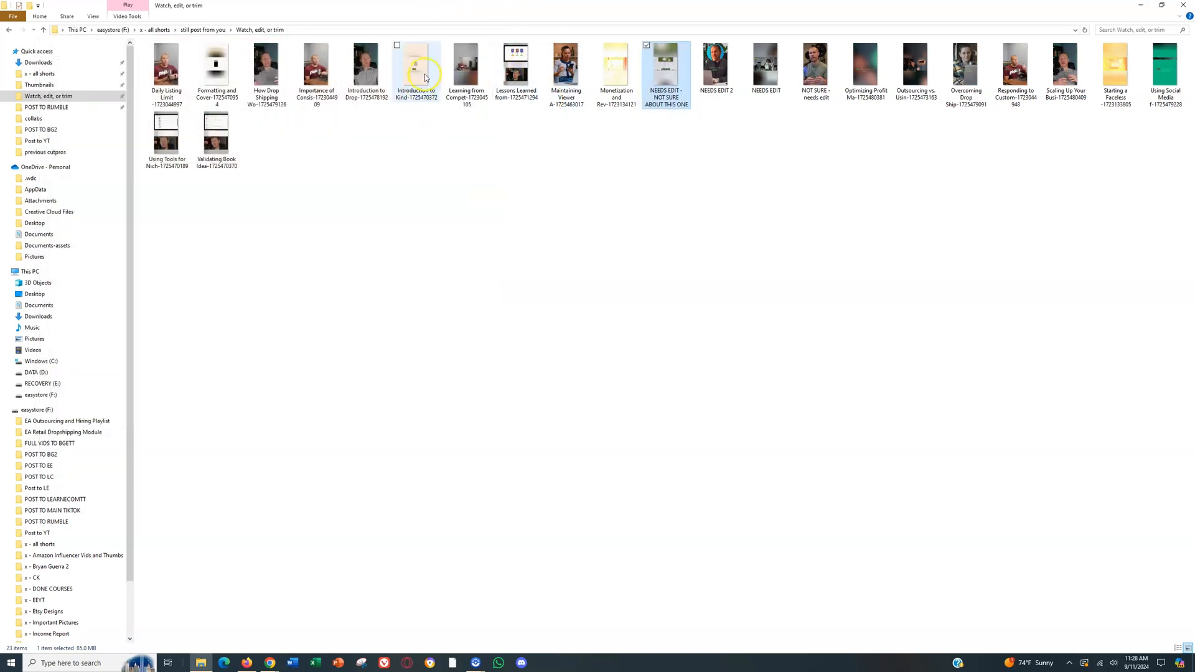
mouse_move(365, 68)
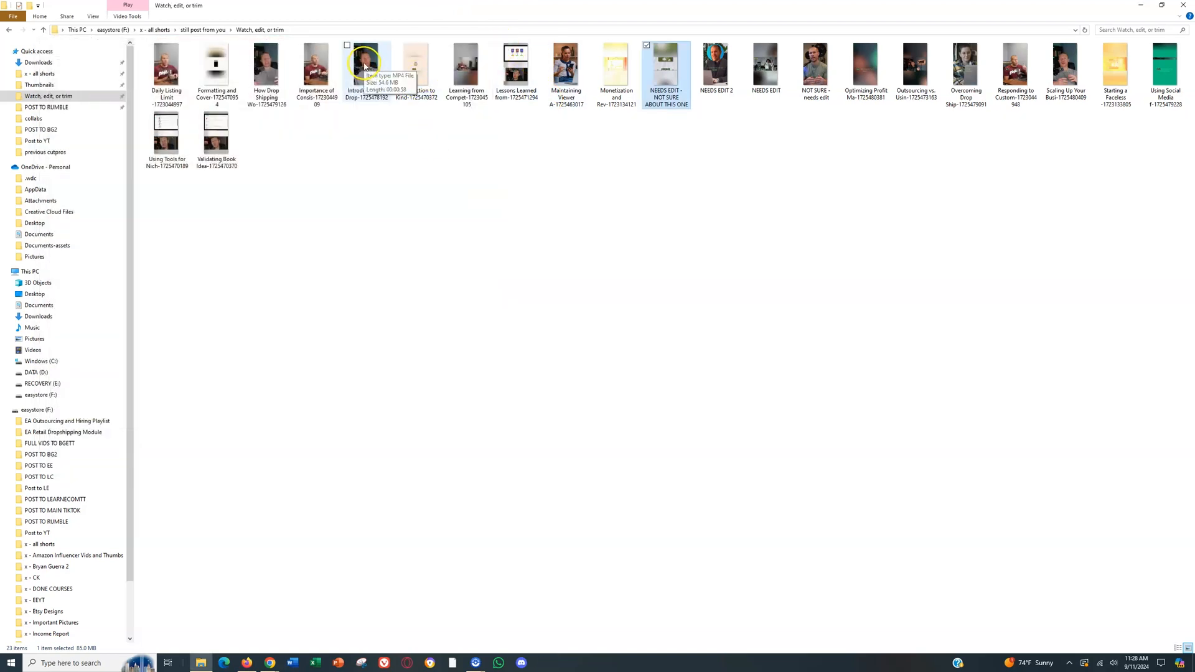
double_click(365, 65)
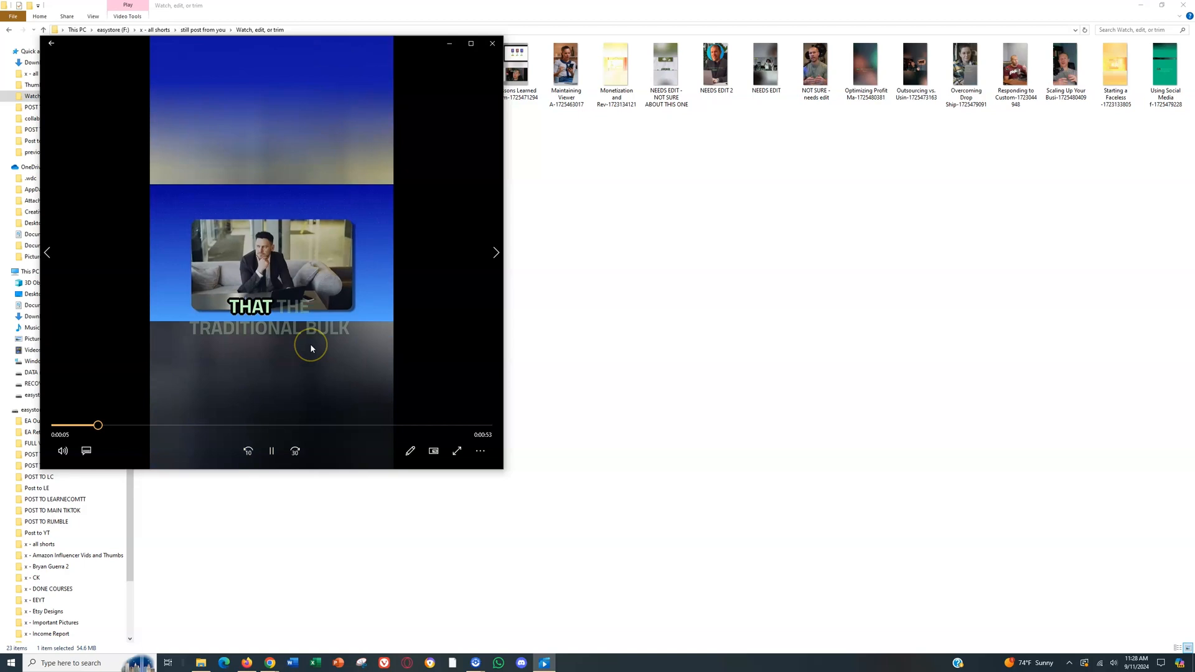
left_click(270, 451)
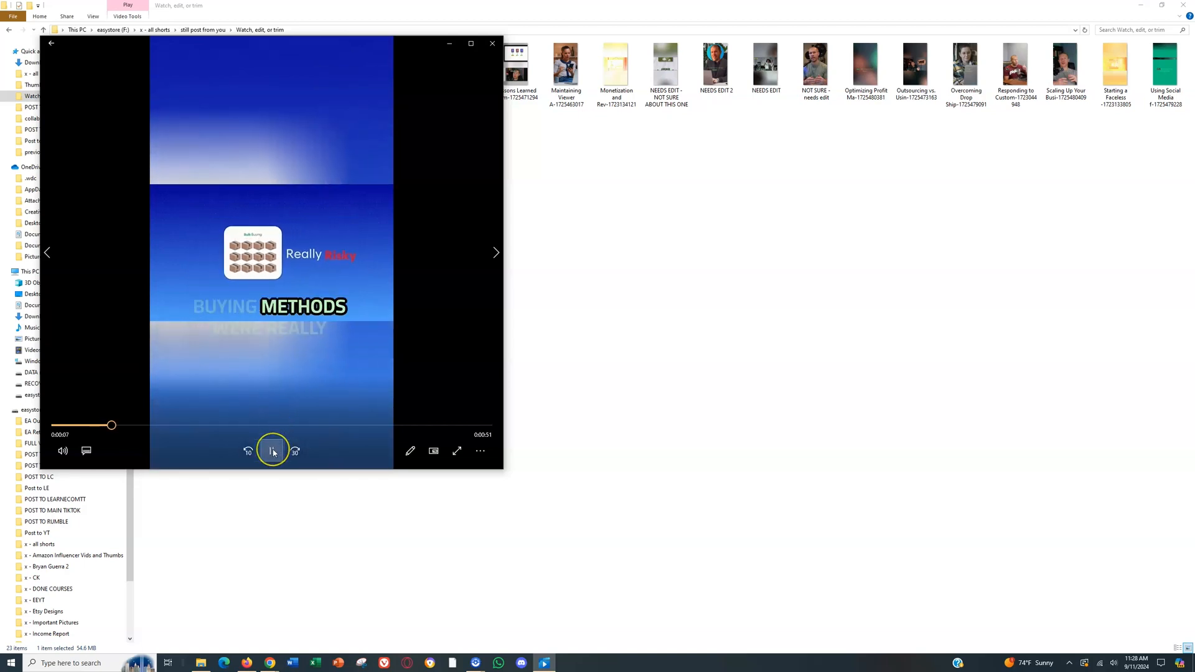
left_click(272, 451)
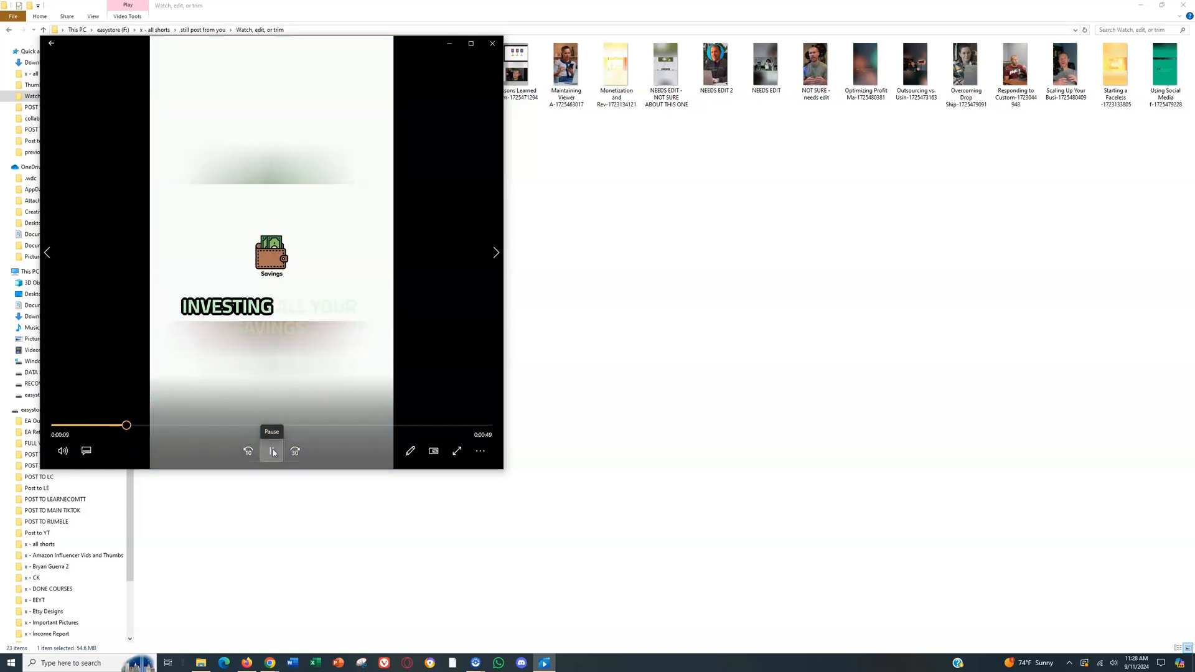
left_click(271, 451)
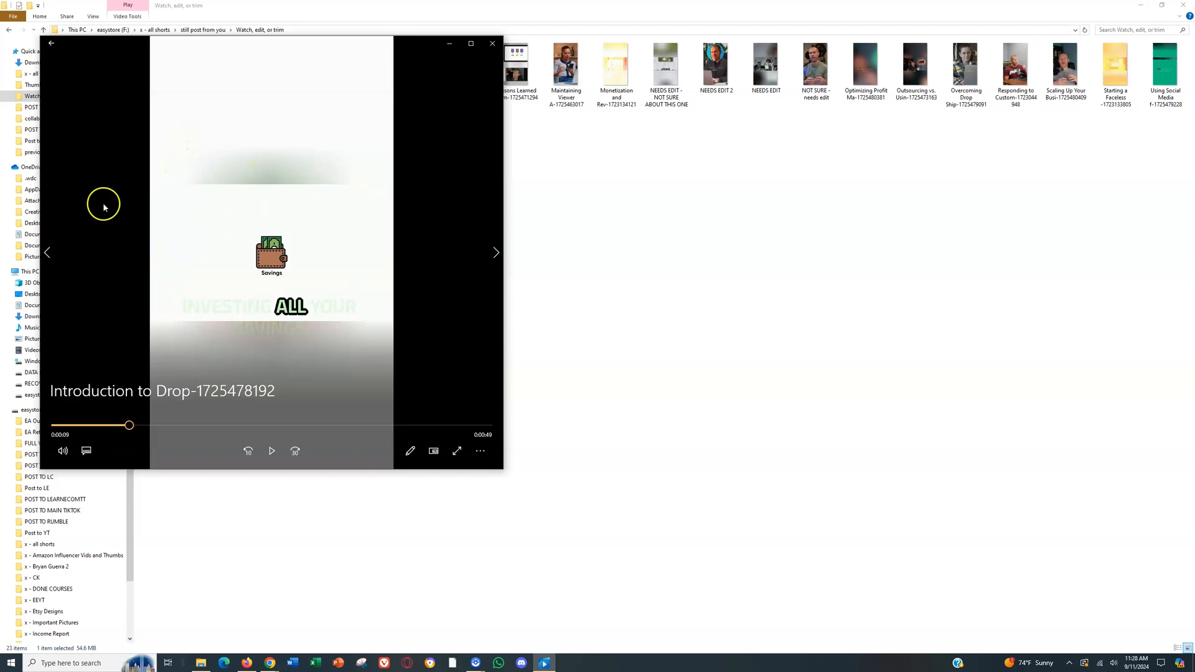
mouse_move(198, 297)
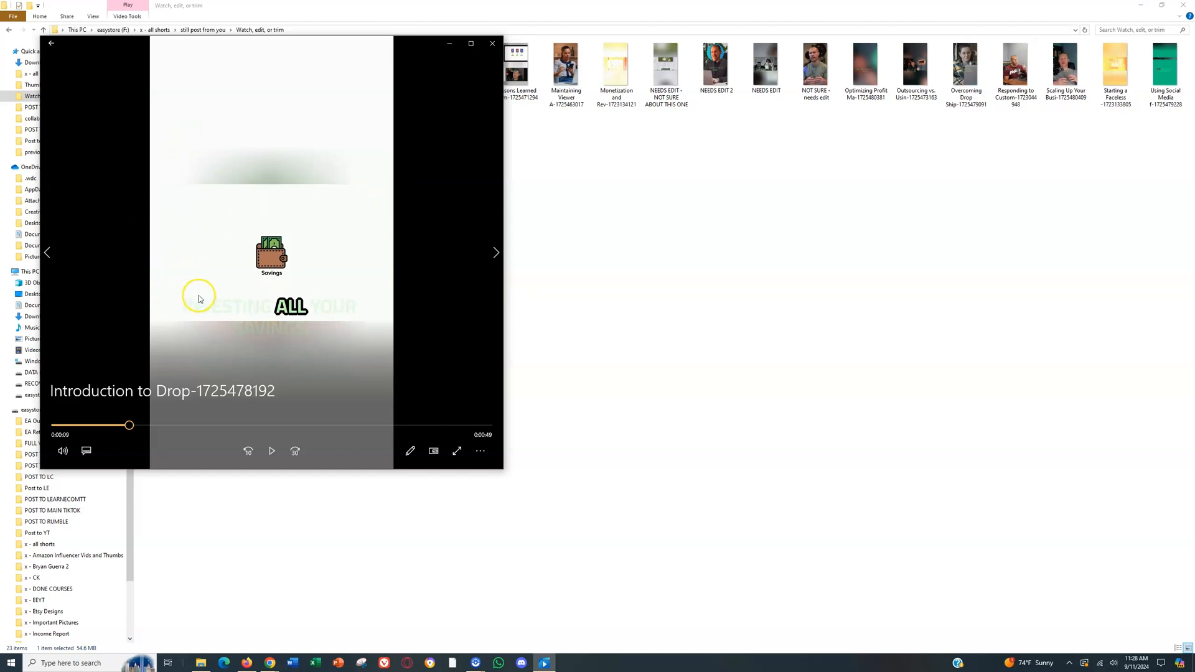
mouse_move(447, 102)
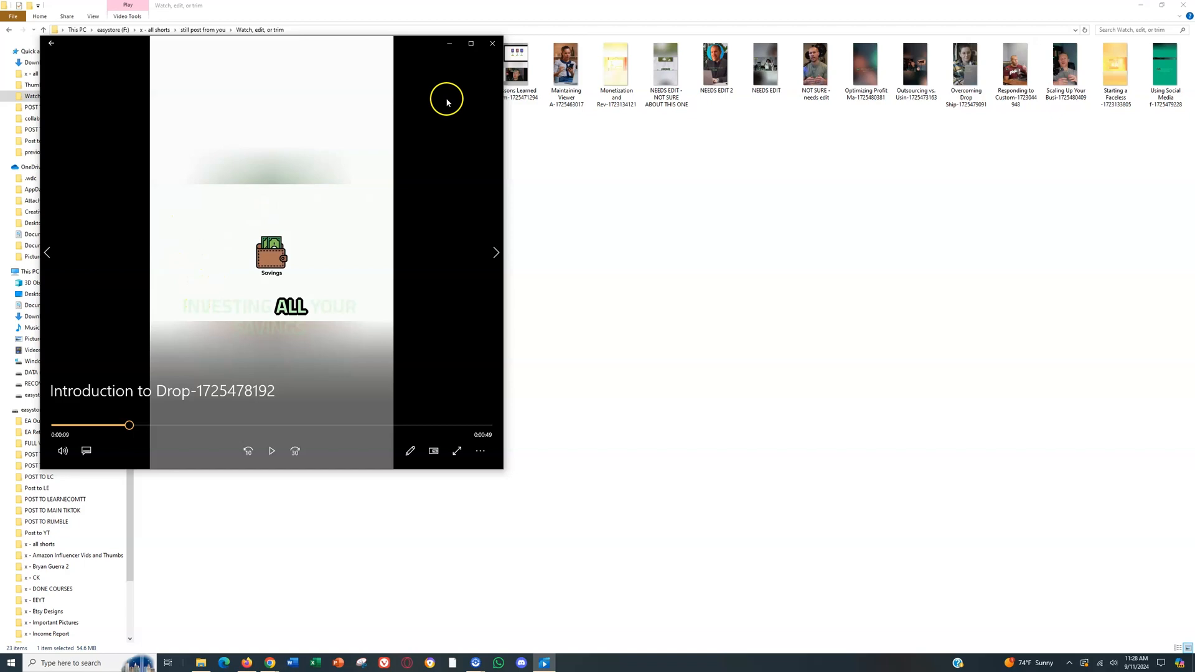
mouse_move(366, 221)
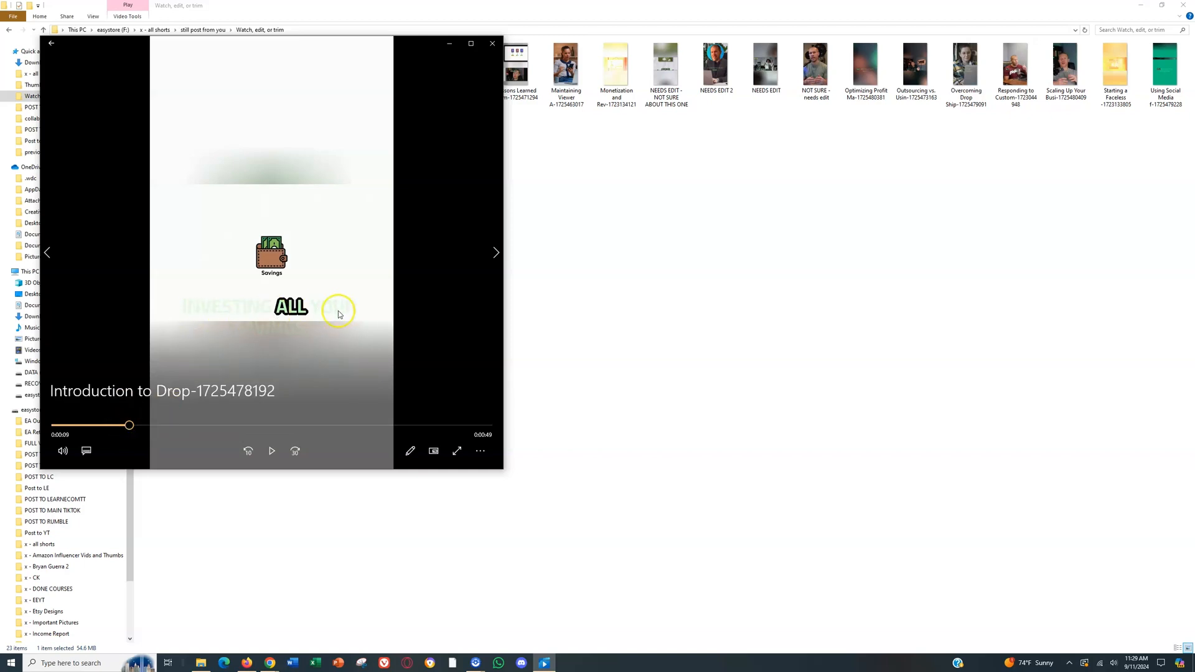
mouse_move(276, 332)
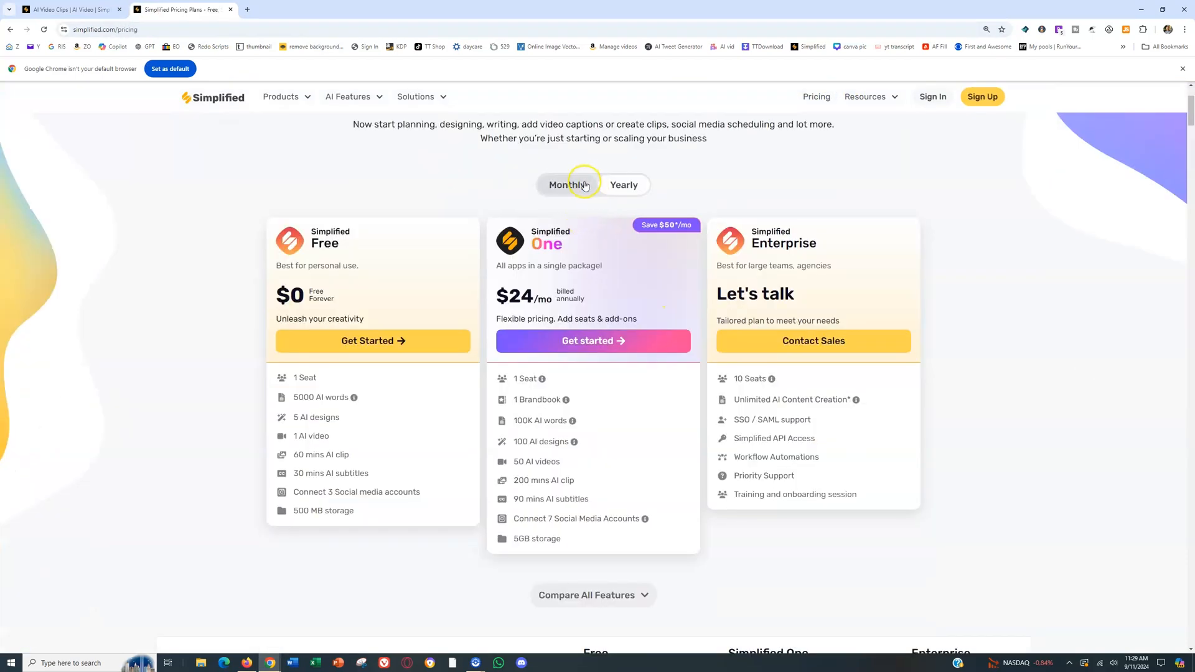
- Switch the pricing plans to monthly billing showing Simplified One at $29.99, then return to the clips page
left_click(623, 184)
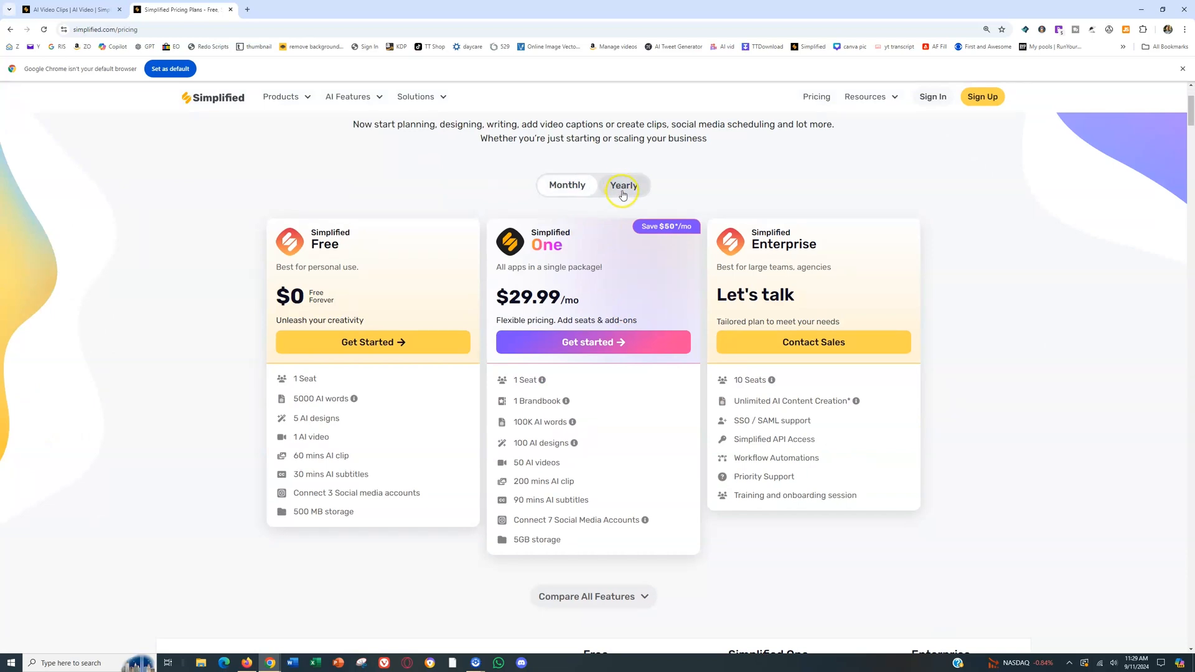
left_click(567, 184)
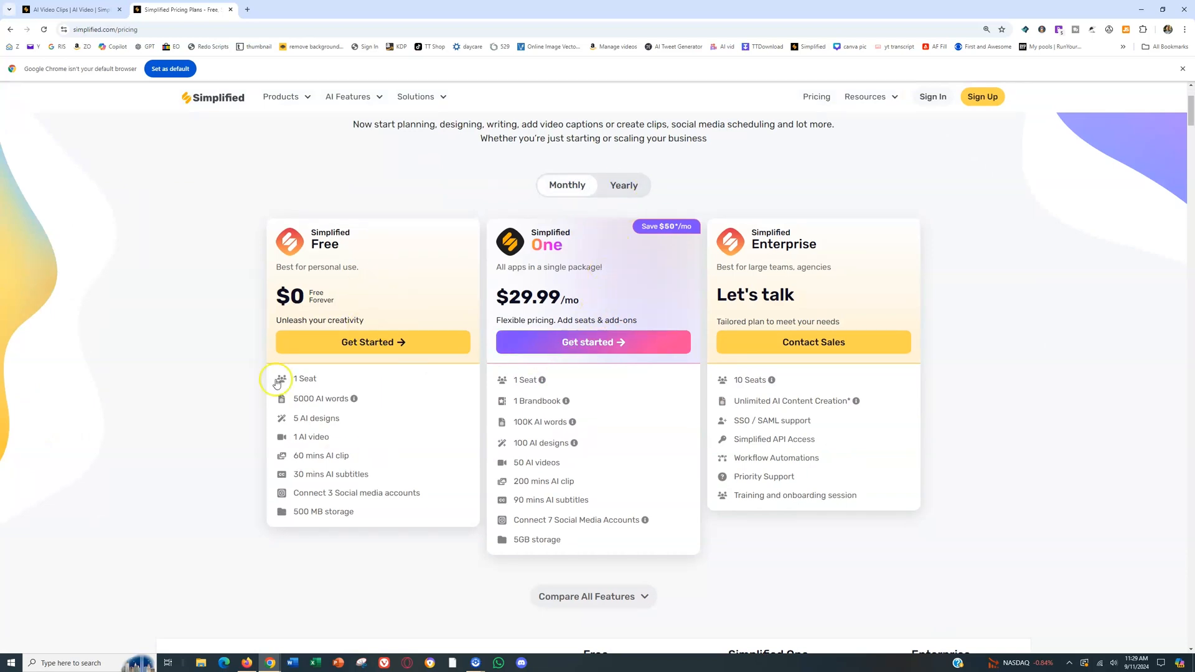
mouse_move(303, 447)
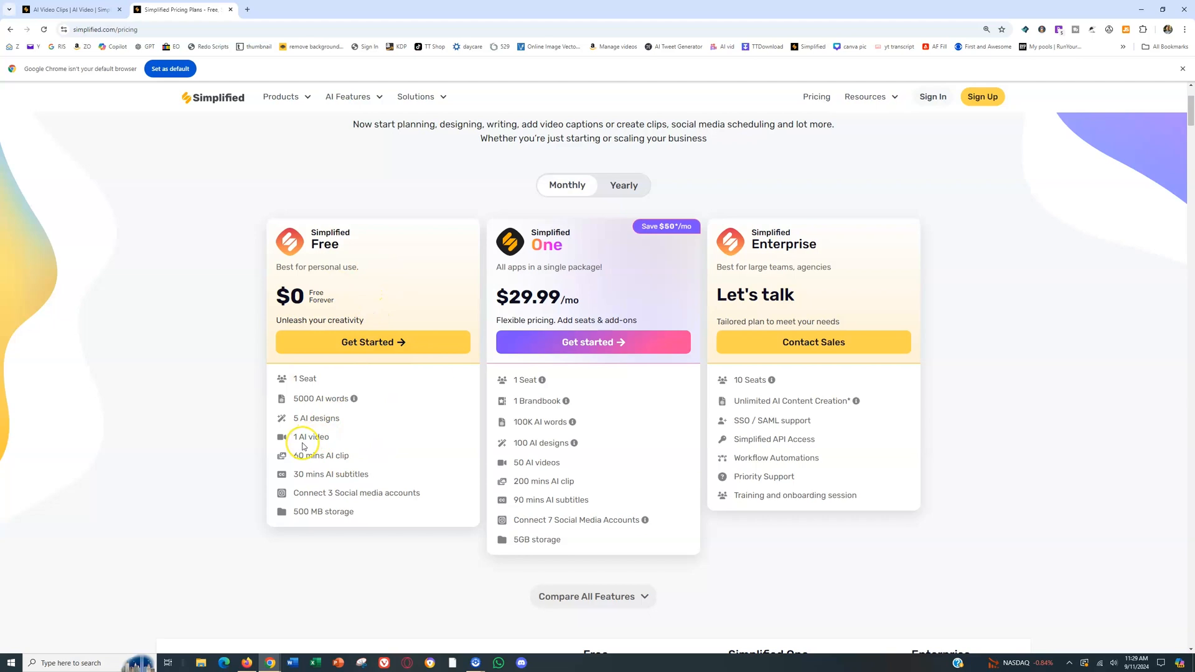
mouse_move(305, 447)
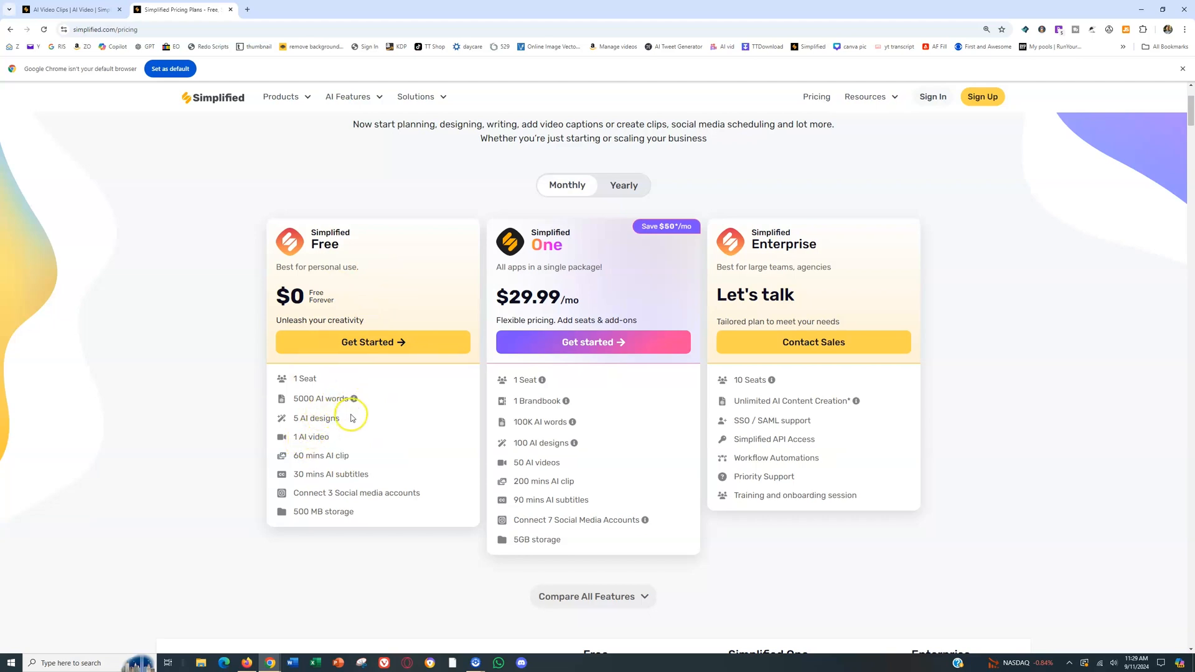
left_click_drag(516, 463, 579, 480)
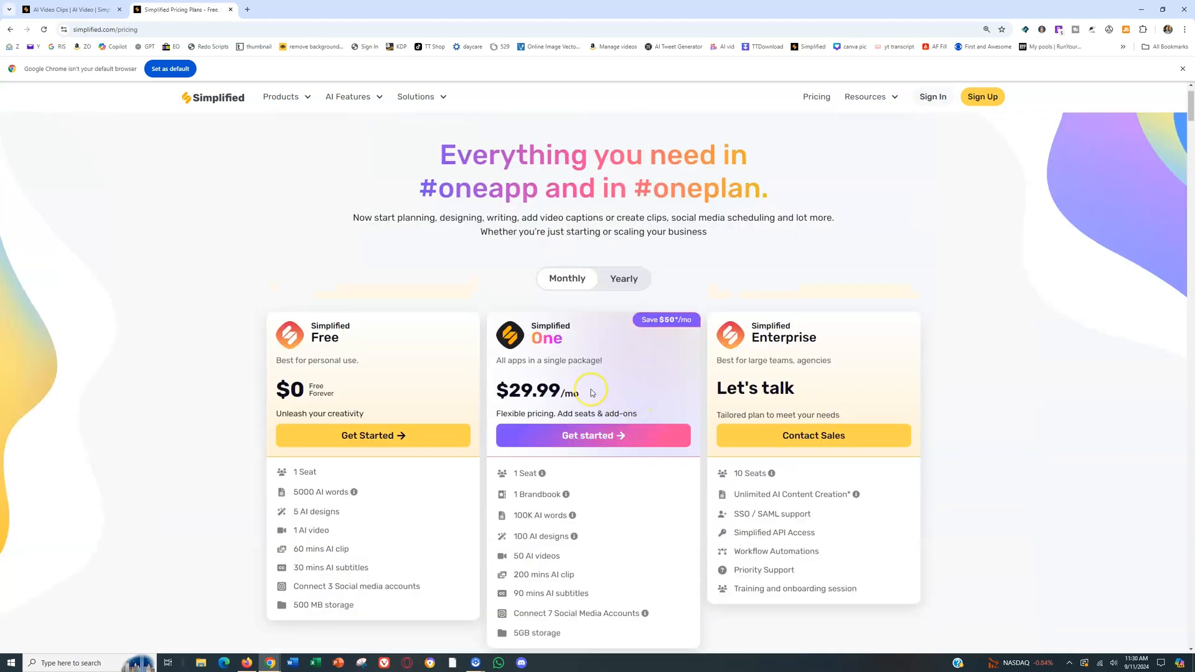
left_click(68, 8)
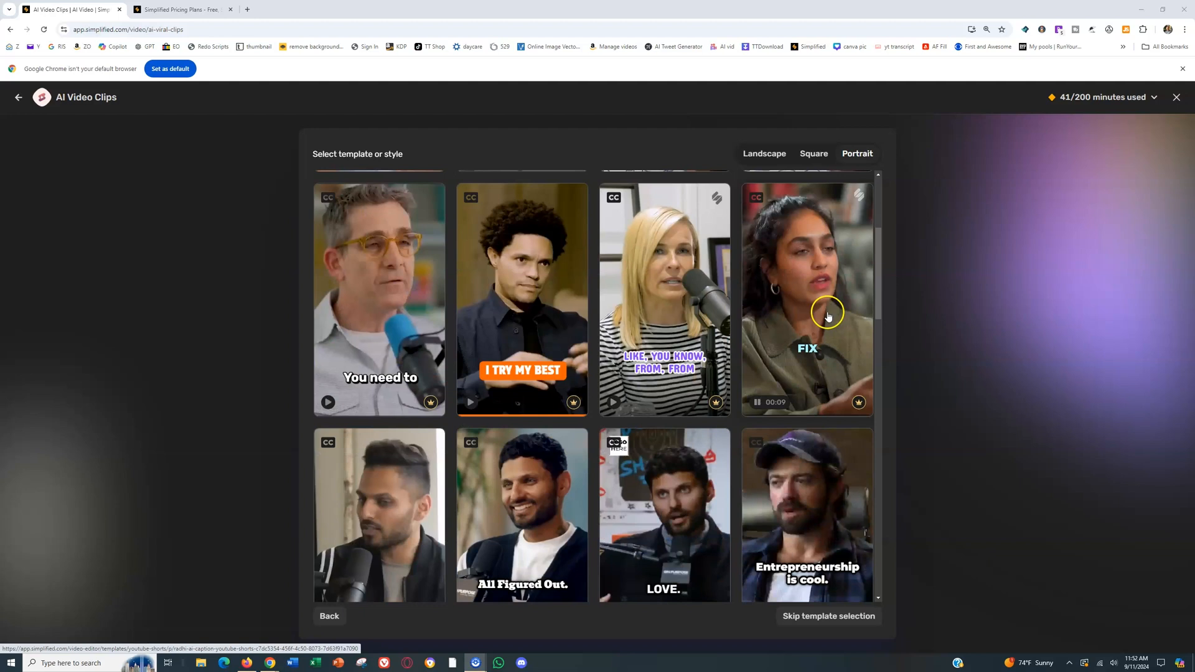
- Select the portrait caption template with the LOGO HERE badge and continue to clip settings
scroll("down", 3)
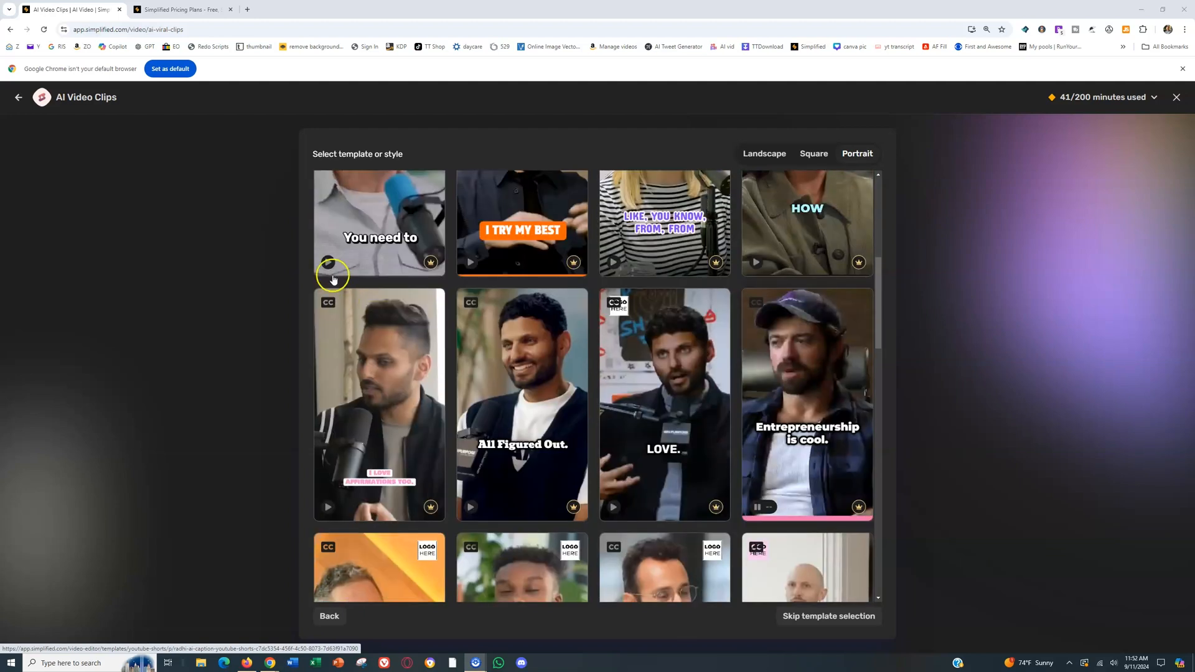
scroll("down", 3)
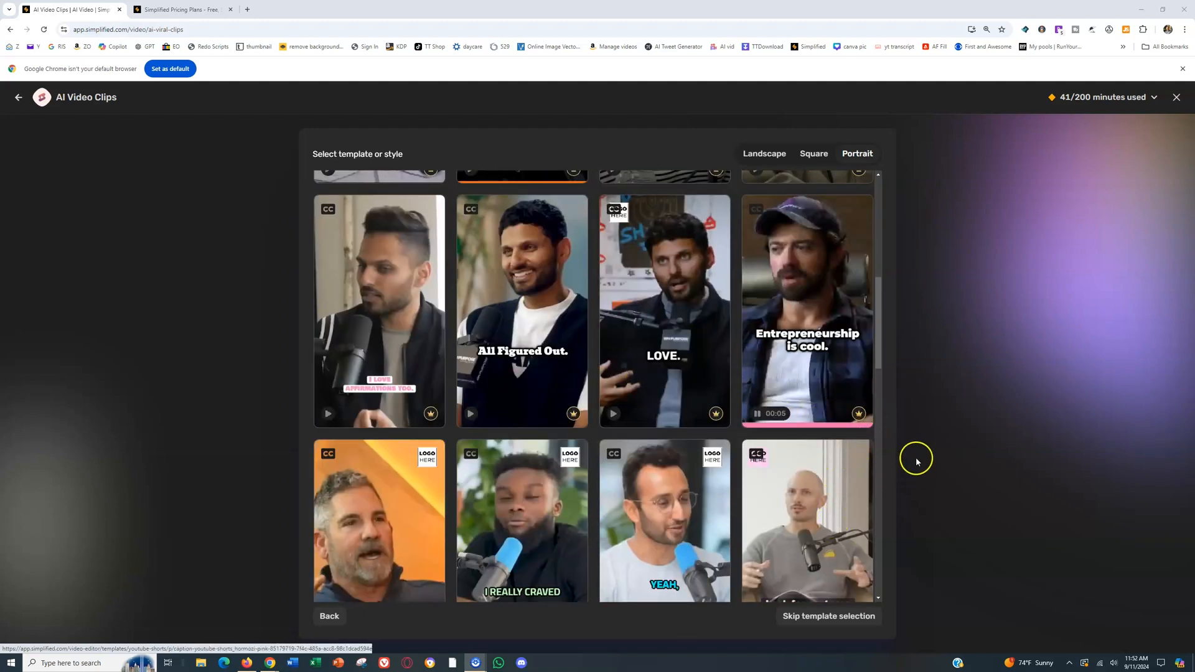
scroll("down", 3)
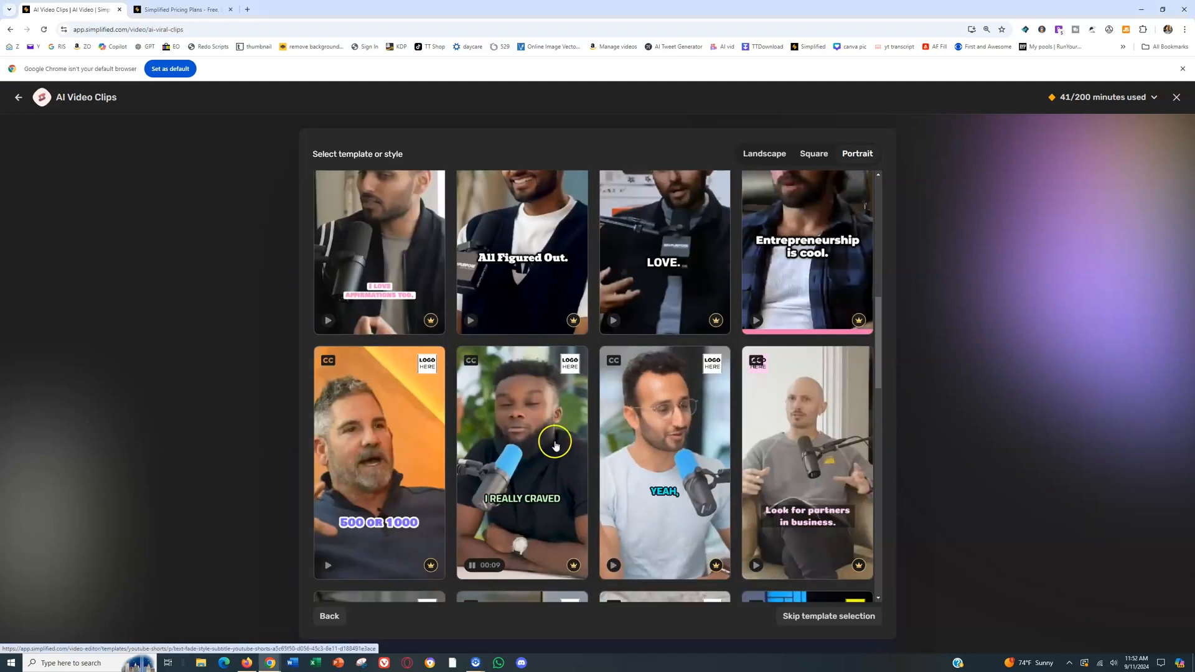
left_click(521, 460)
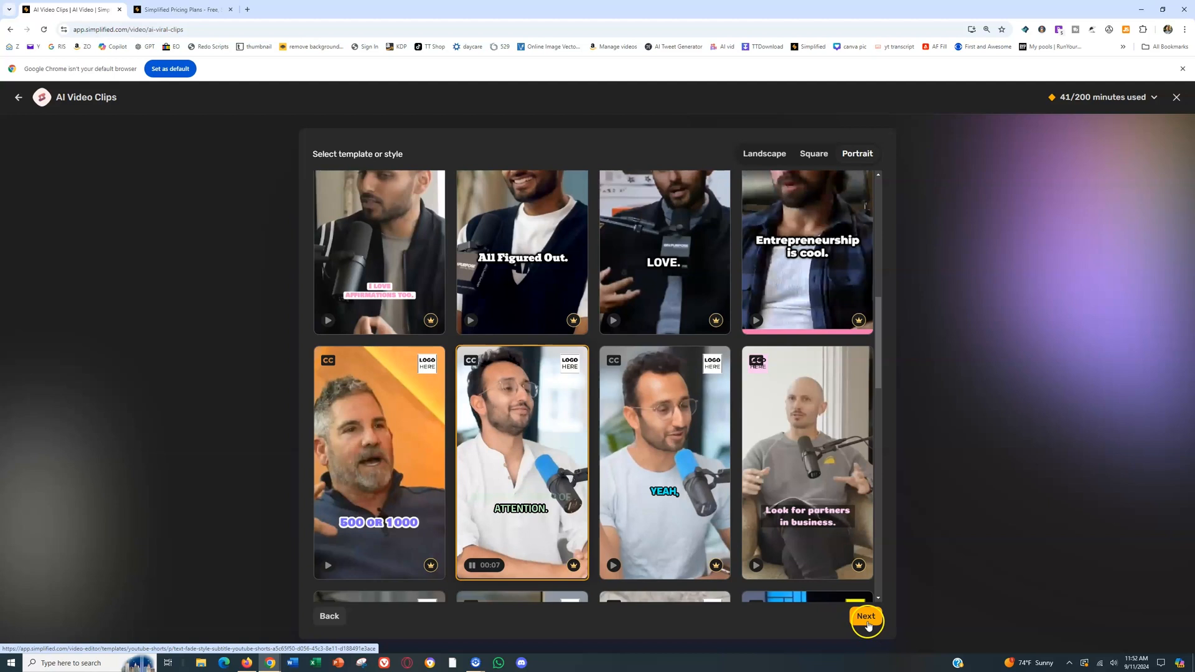
left_click(865, 617)
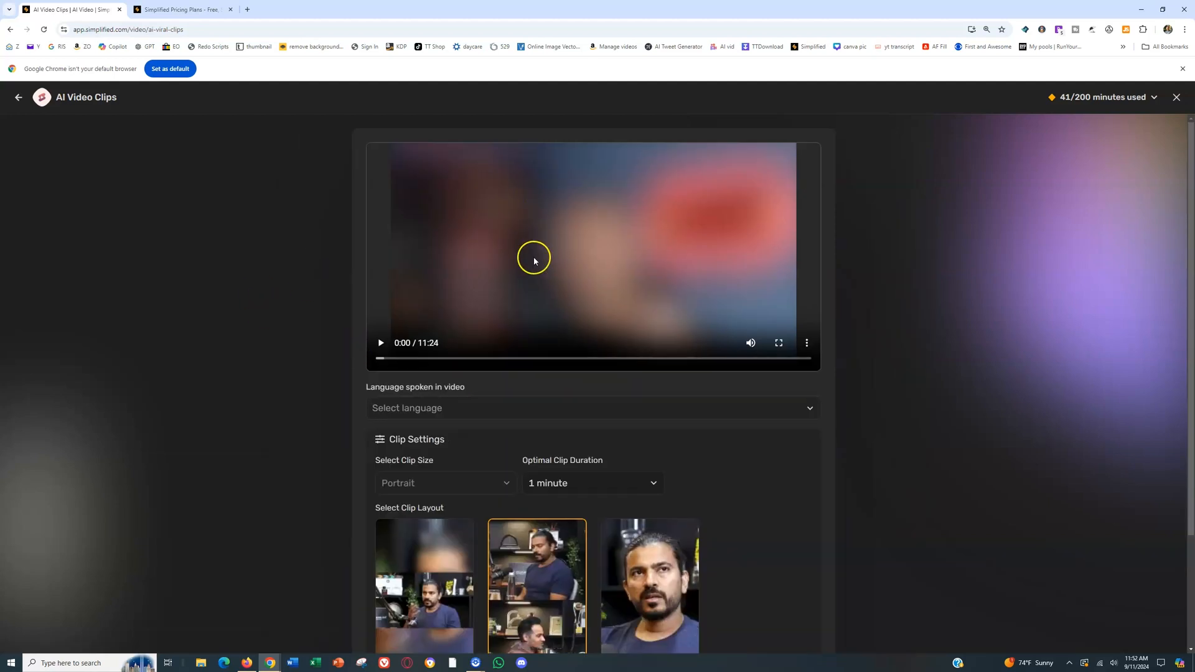
mouse_move(478, 409)
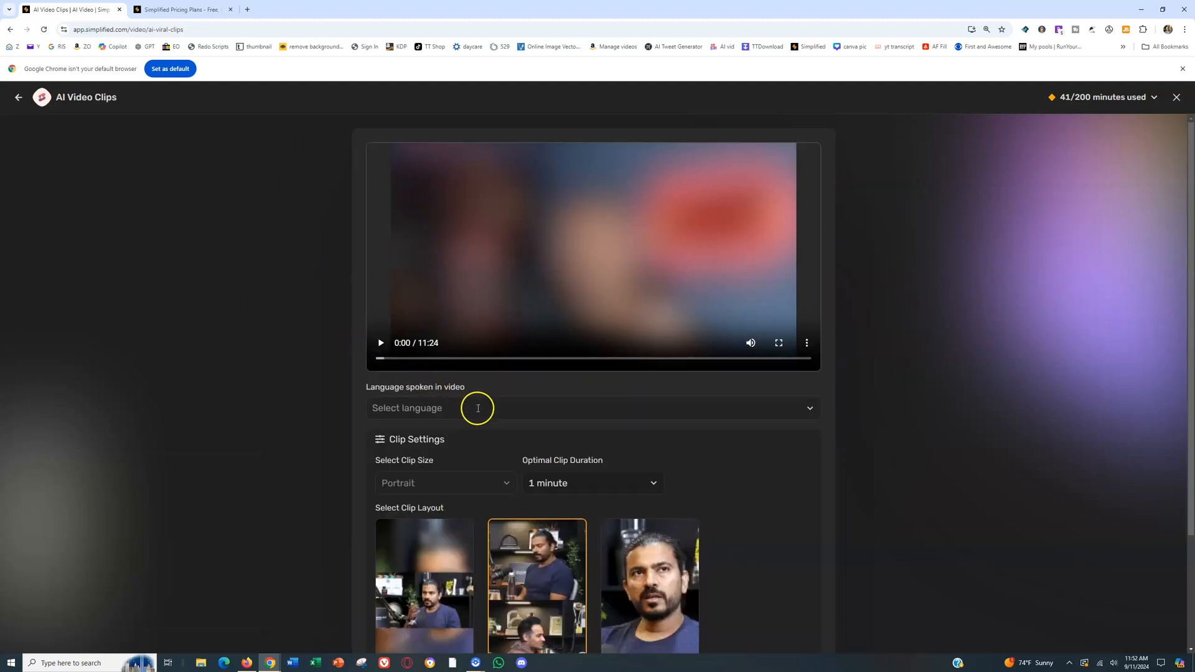
- Set language to English (United States), keep Portrait, 1 minute and Auto layout, and generate the clips
left_click(477, 408)
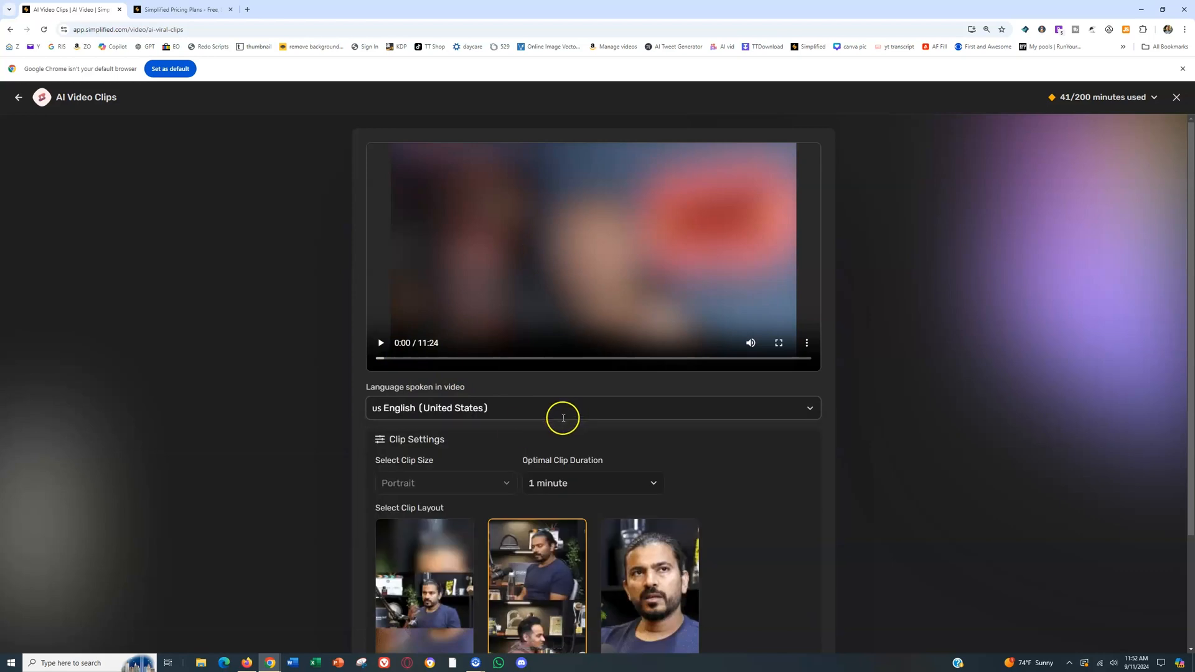
mouse_move(857, 440)
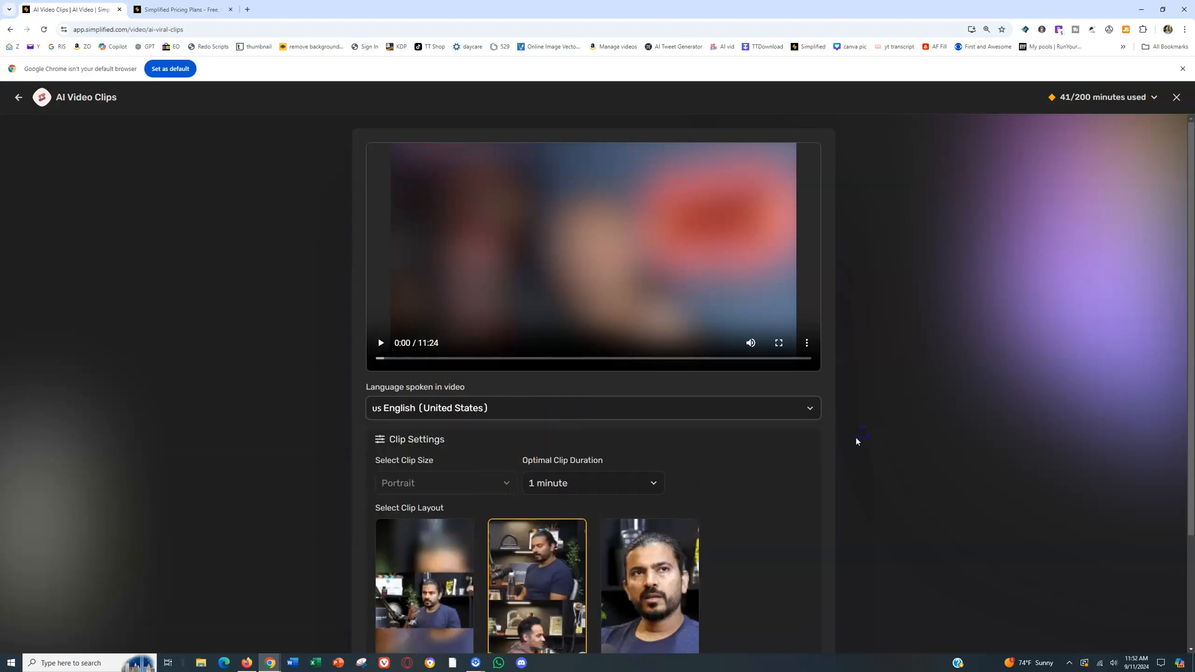
scroll("down", 3)
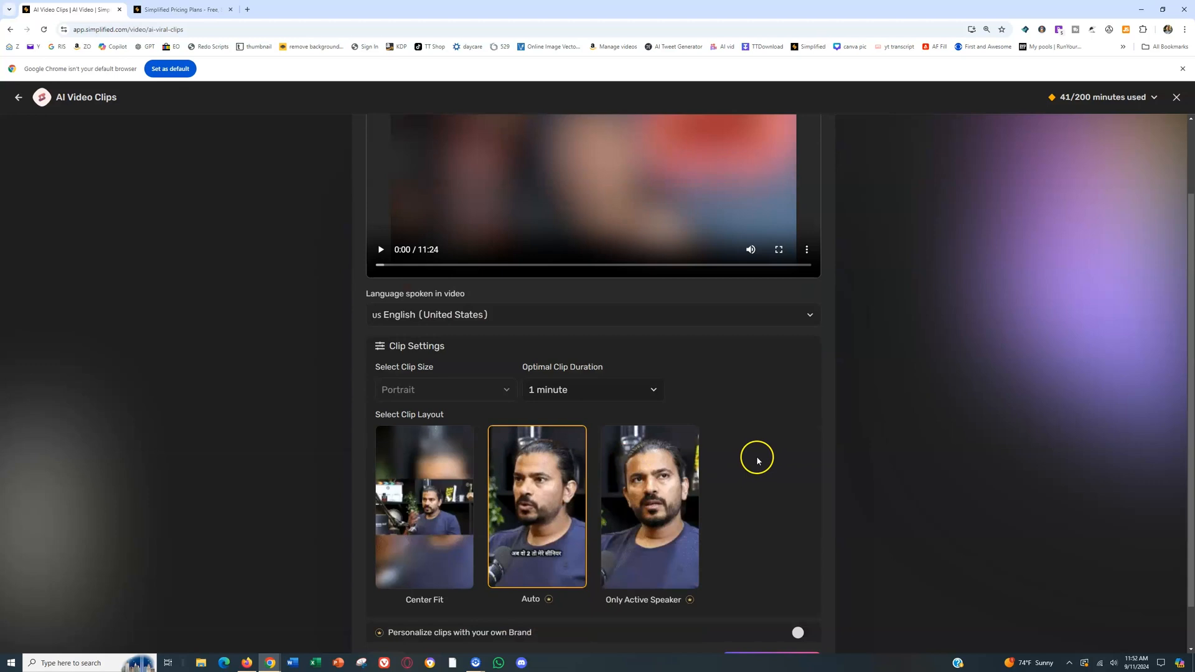
scroll("down", 3)
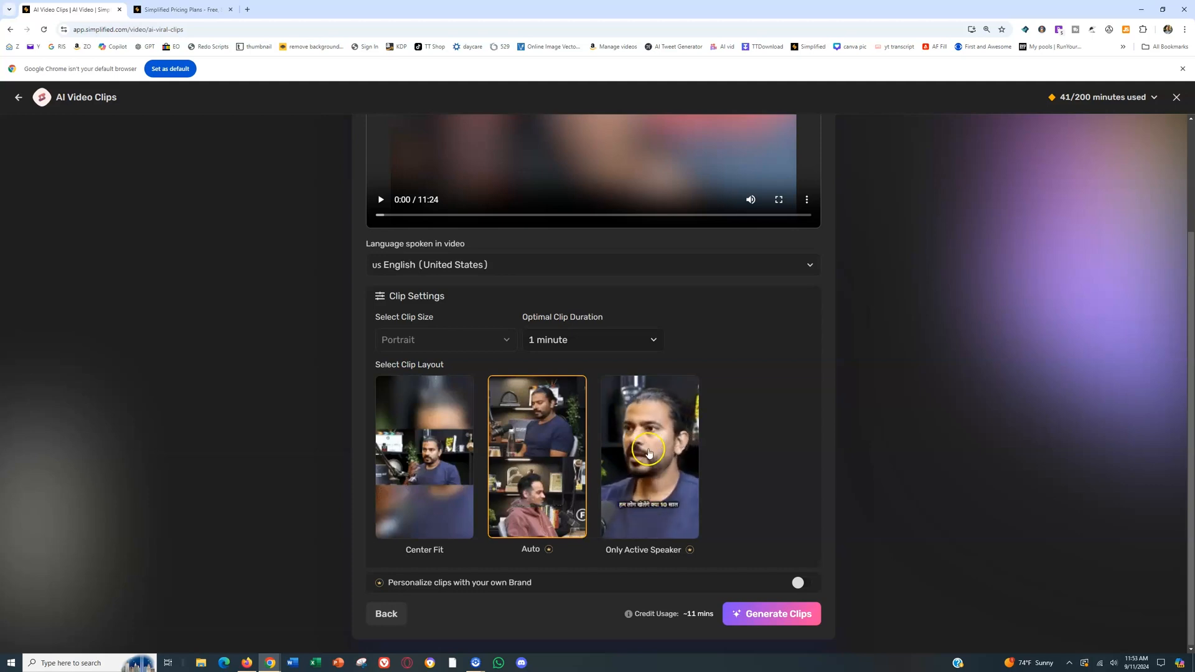
mouse_move(1034, 450)
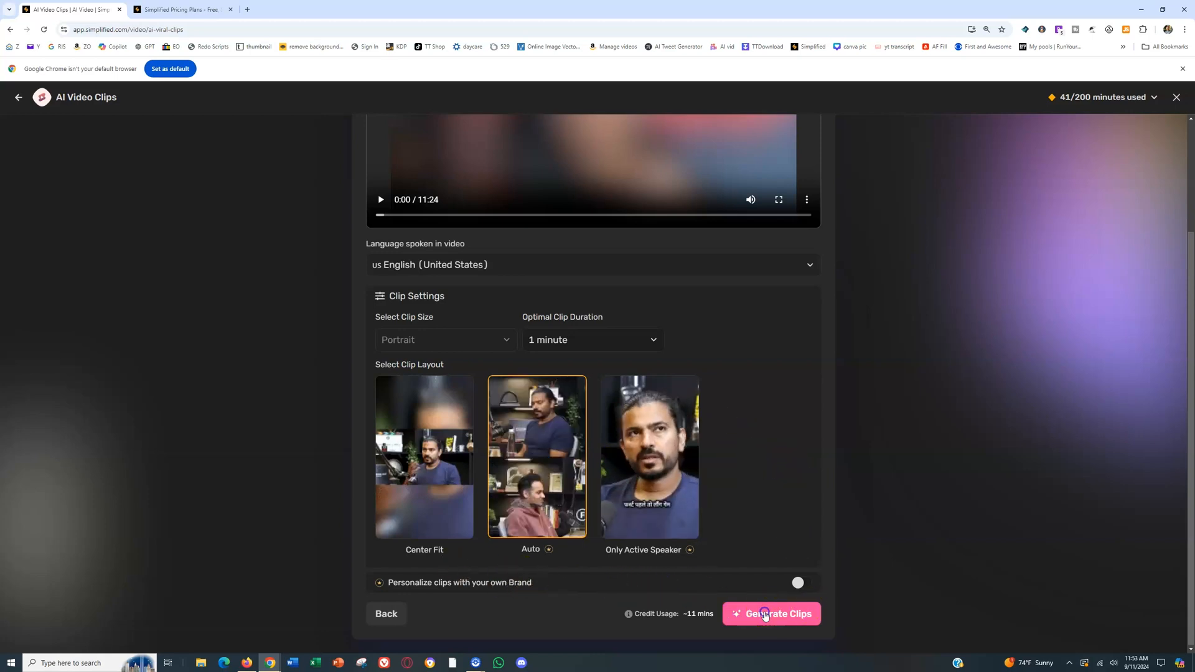
left_click(771, 613)
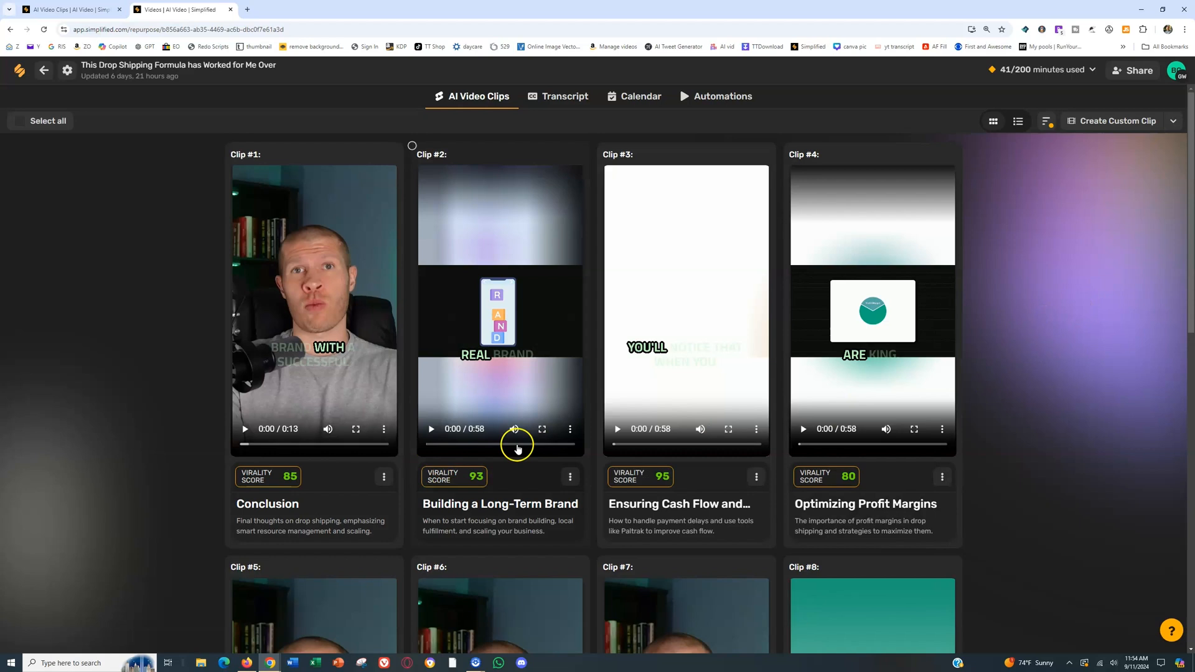
- Review the generated clips' virality scores and bring up actions for clip #4, Optimizing Profit Margins
scroll("down", 3)
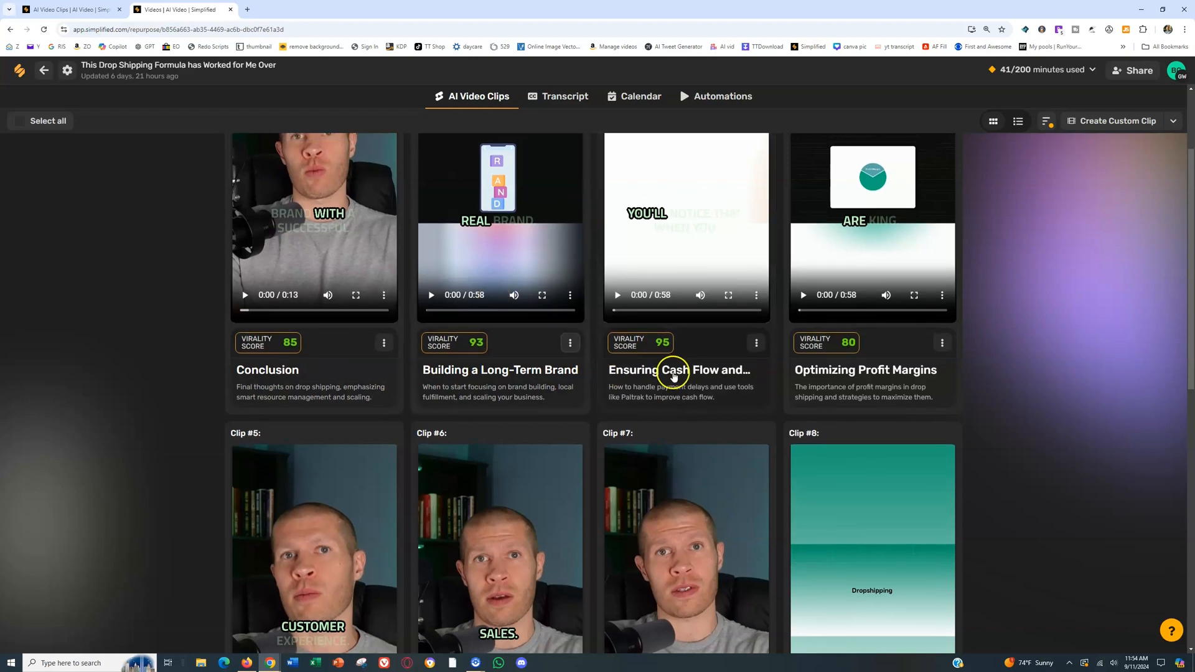
scroll("down", 3)
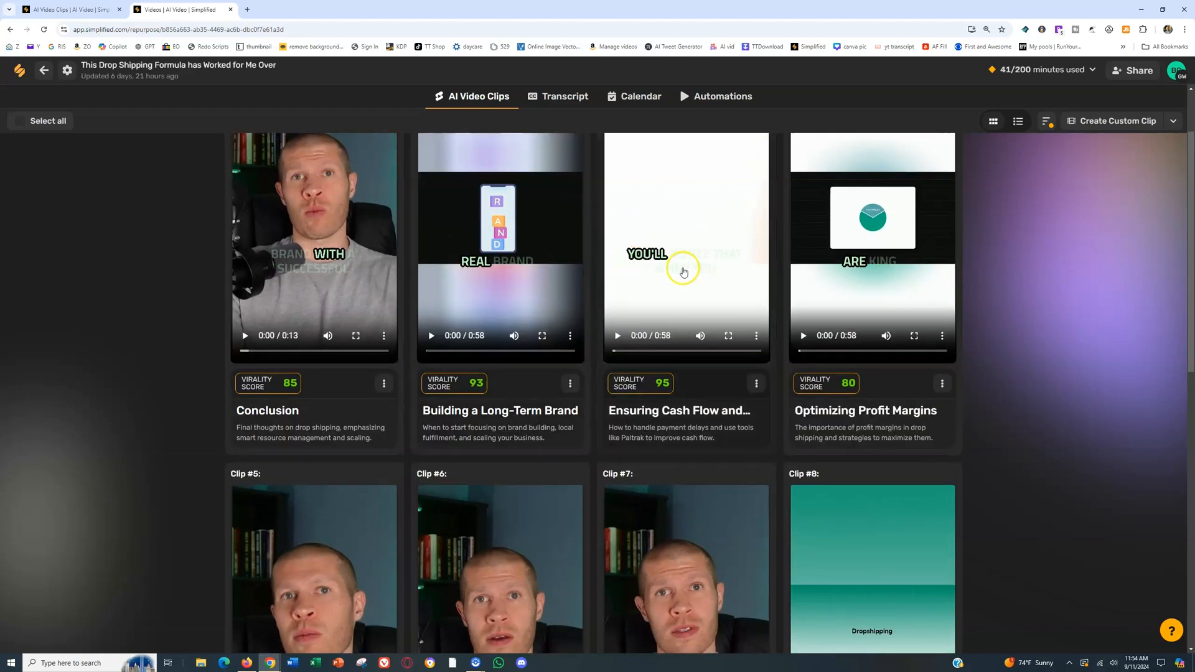
mouse_move(687, 283)
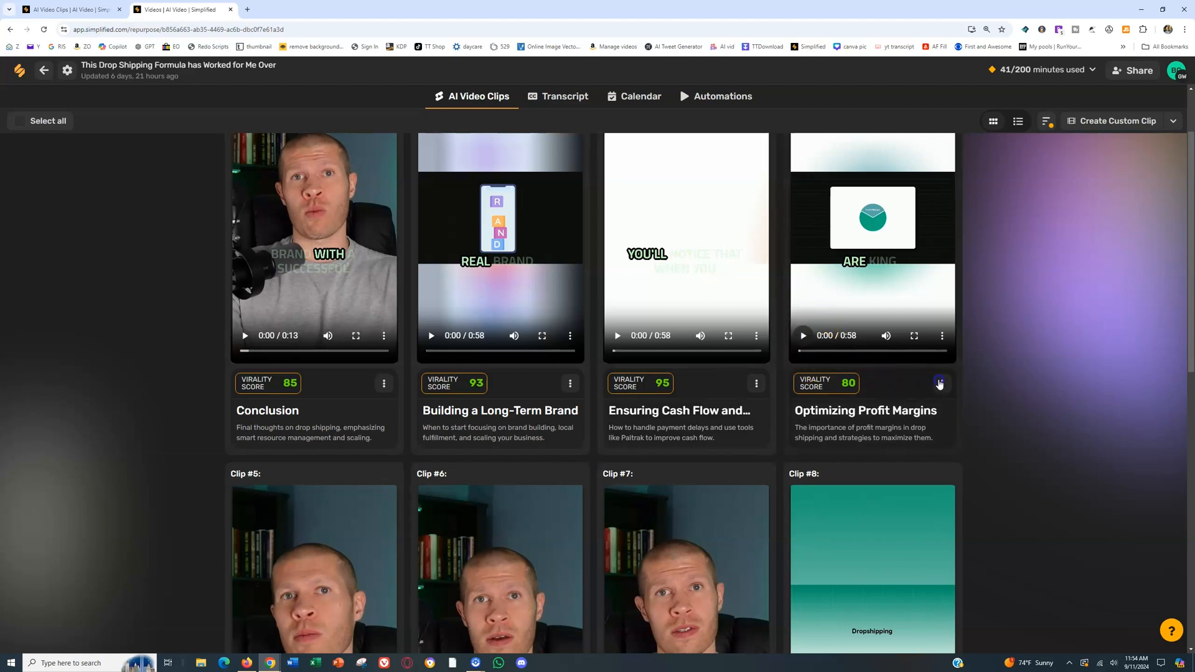
left_click(941, 383)
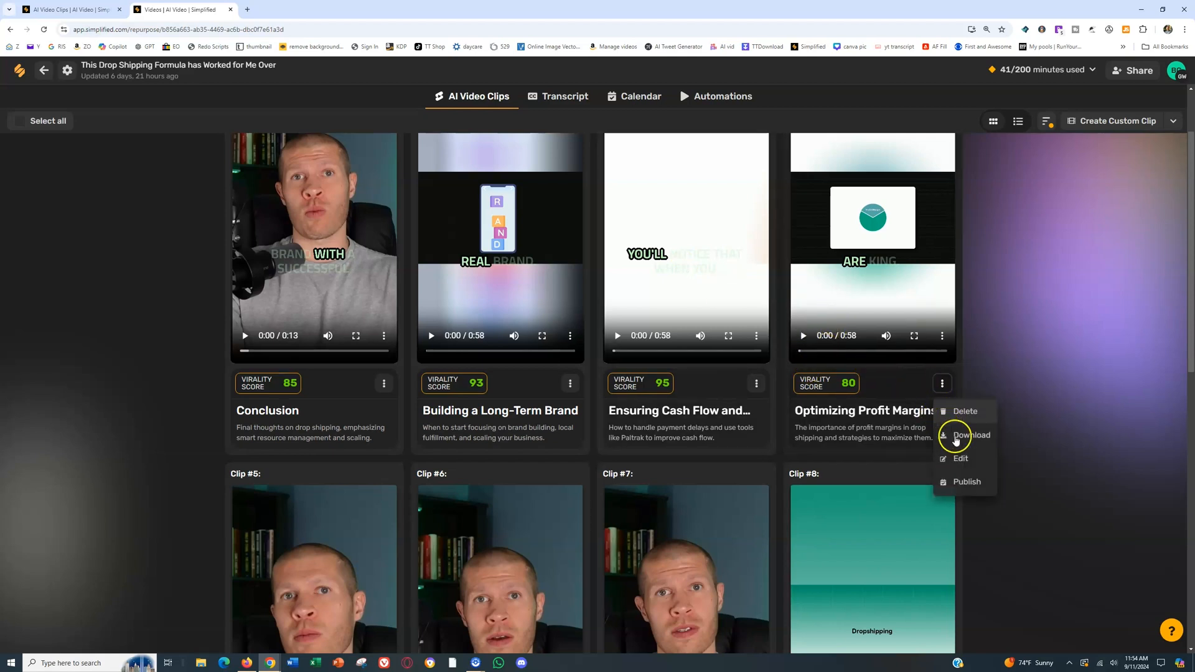
mouse_move(962, 459)
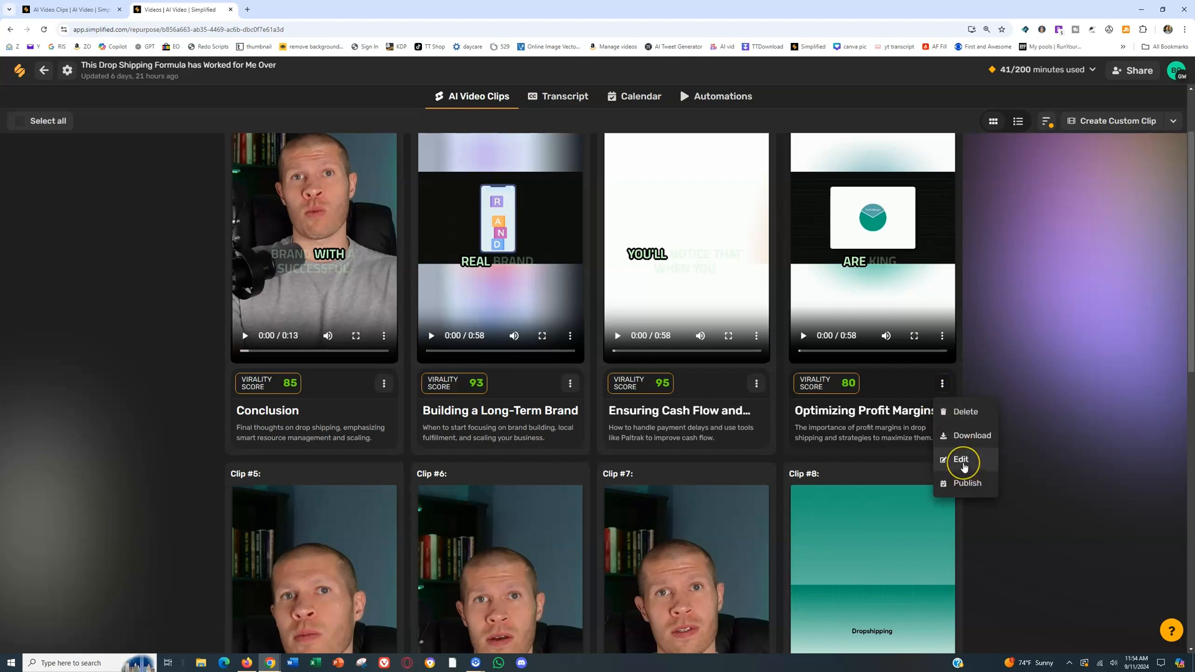